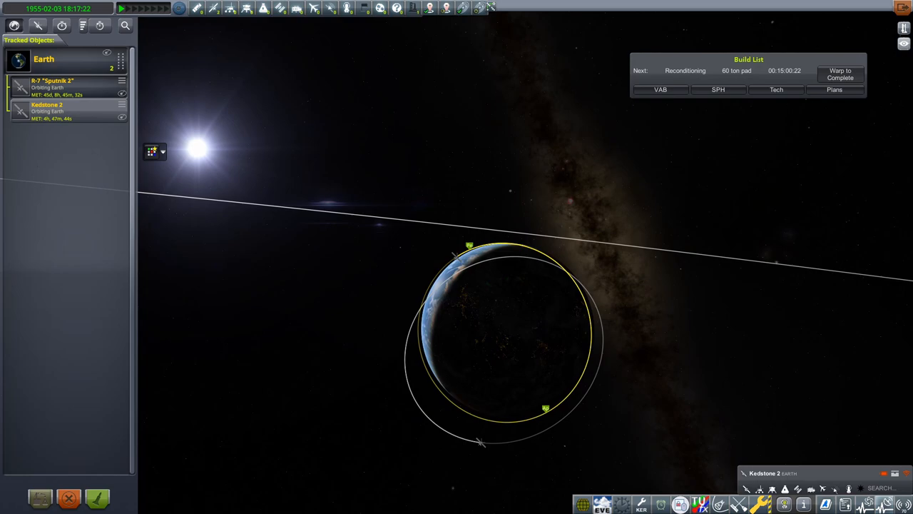
Leave the Tracking Station orbit map and return to the Space Center overview.
left_click(839, 74)
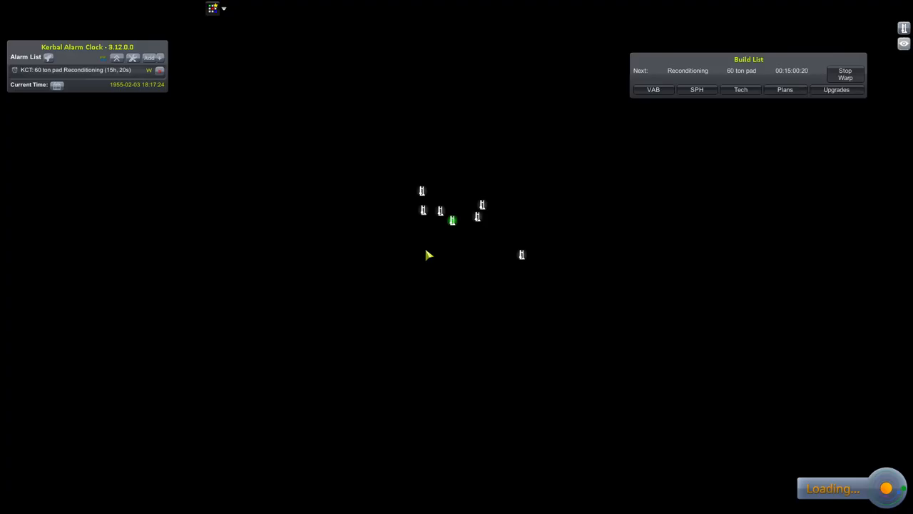
mouse_move(373, 142)
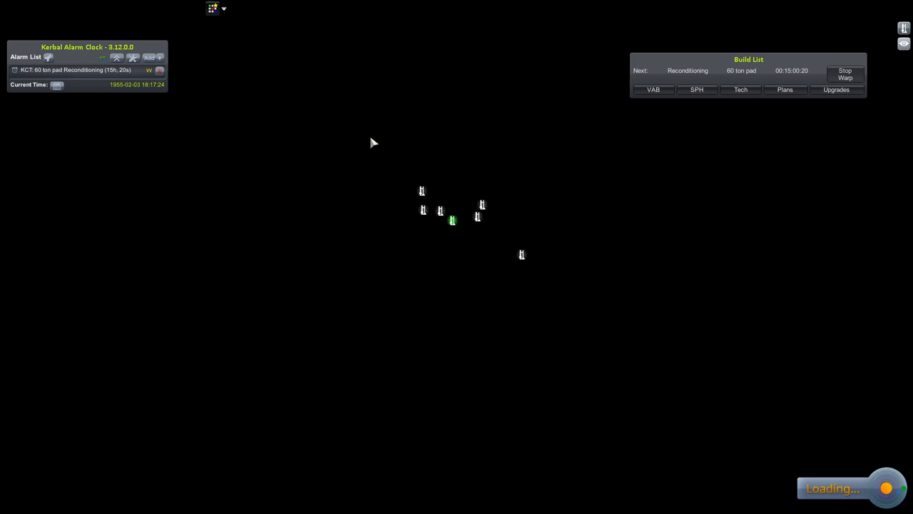
mouse_move(457, 193)
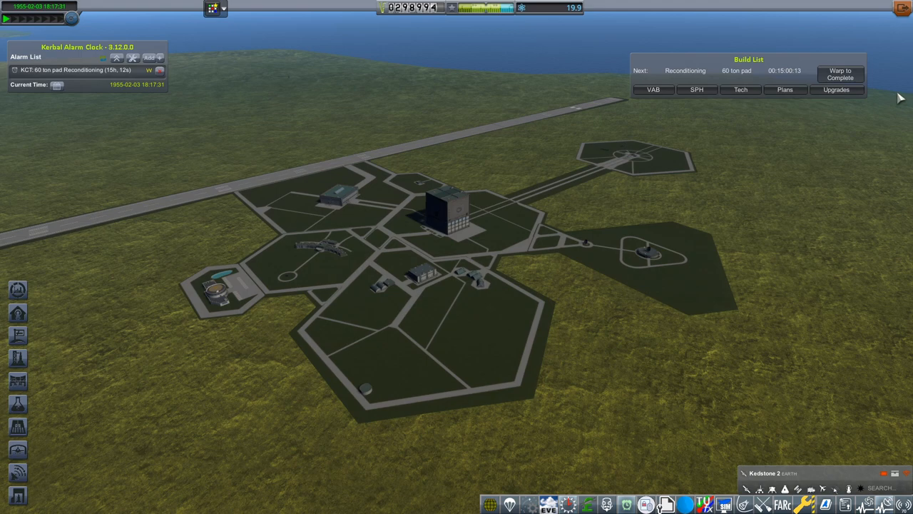
mouse_move(736, 331)
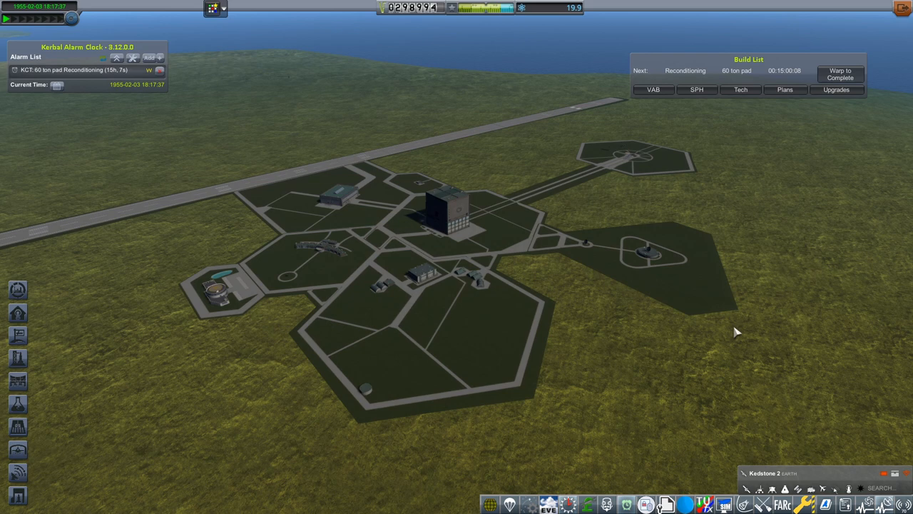
mouse_move(623, 132)
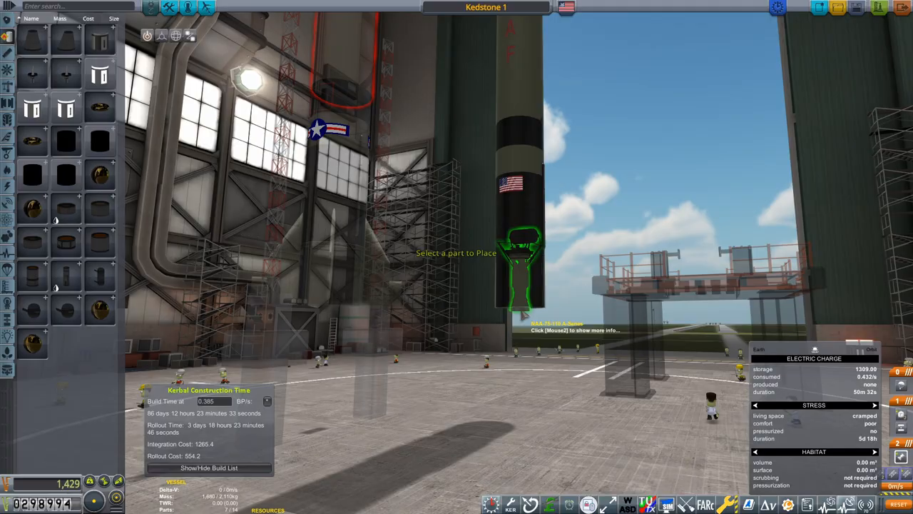
Enter the Mission Control building from the Space Center to view the contracts list.
left_click(521, 271)
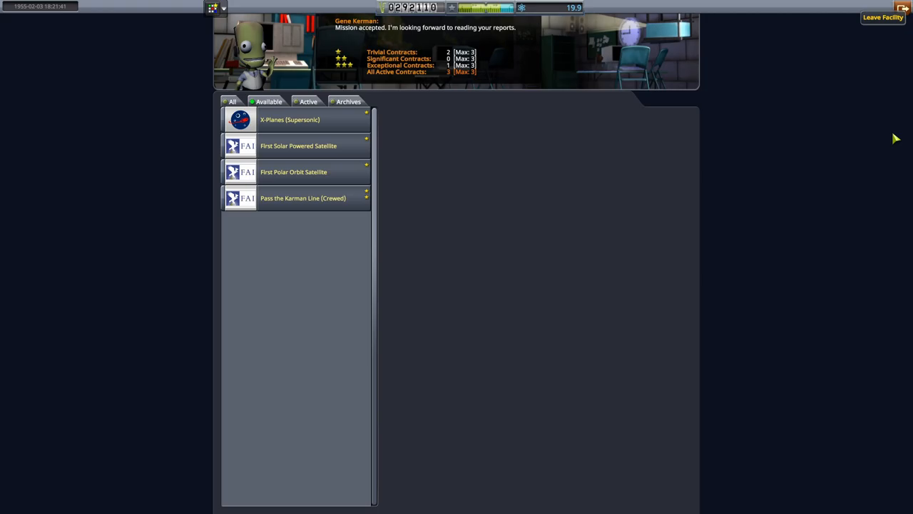
Leave Mission Control with four satellite missions active, returning to the Space Center.
left_click(882, 17)
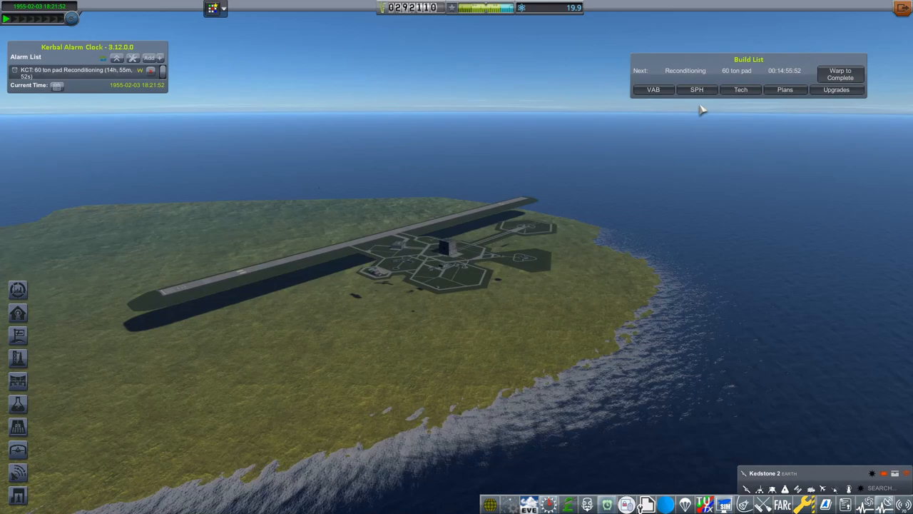
Buy a KCT upgrade point with funds and spend points on the VAB build rate and R&D rate.
left_click(836, 89)
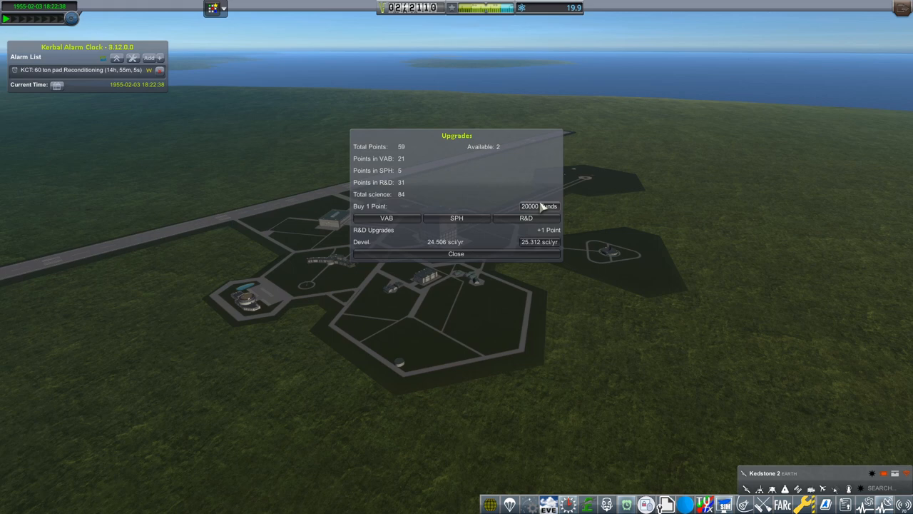
left_click(386, 217)
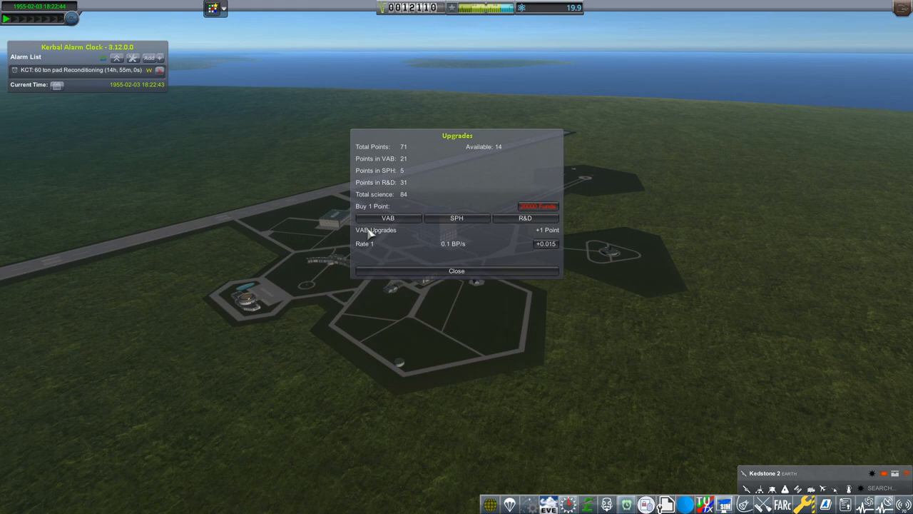
left_click(525, 217)
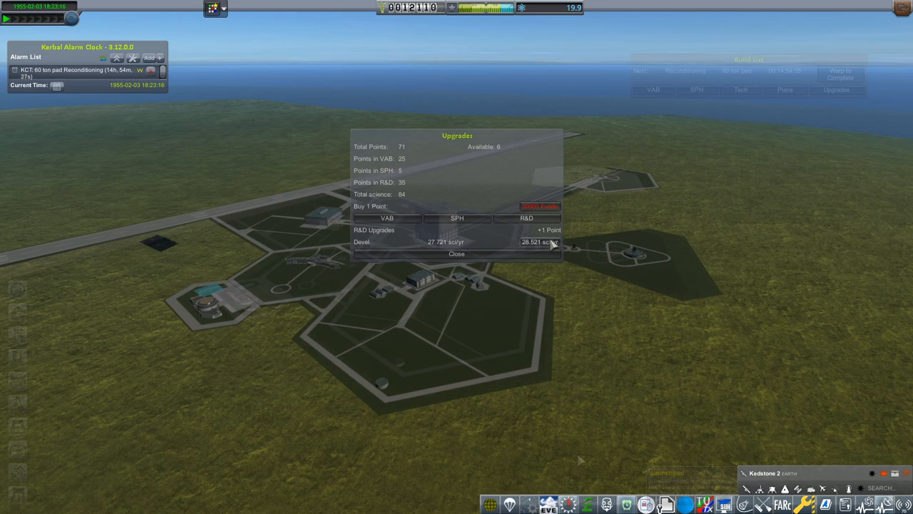
left_click(527, 217)
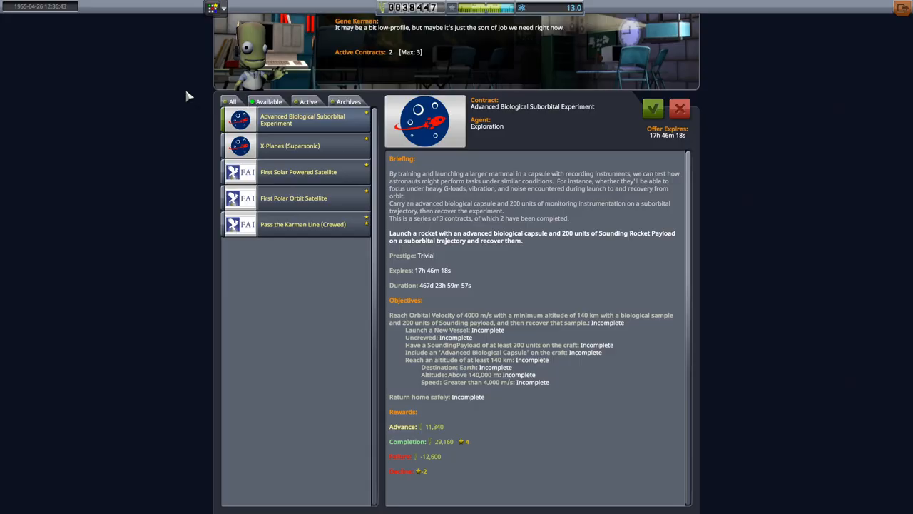
mouse_move(457, 221)
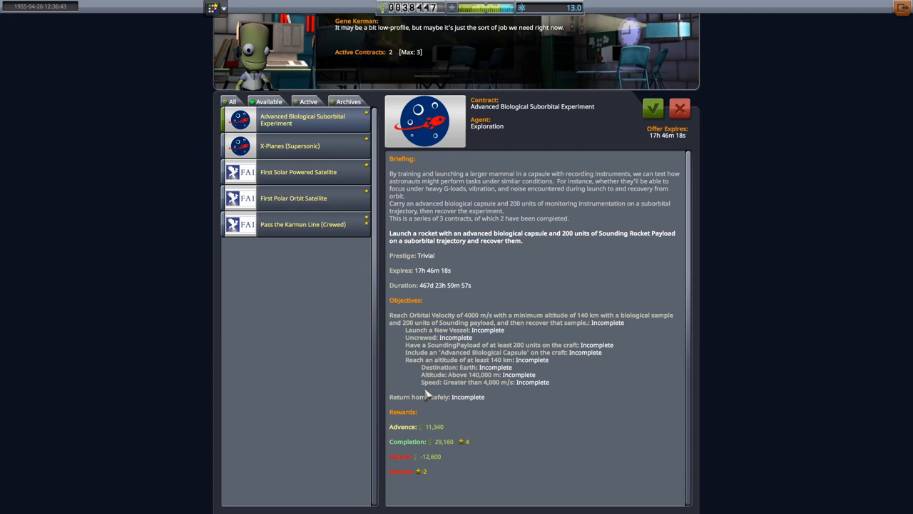
mouse_move(537, 399)
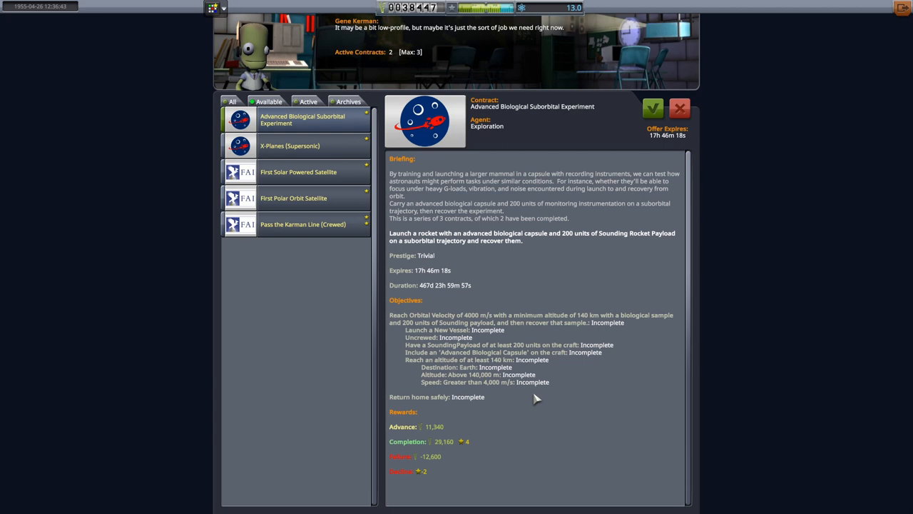
mouse_move(131, 194)
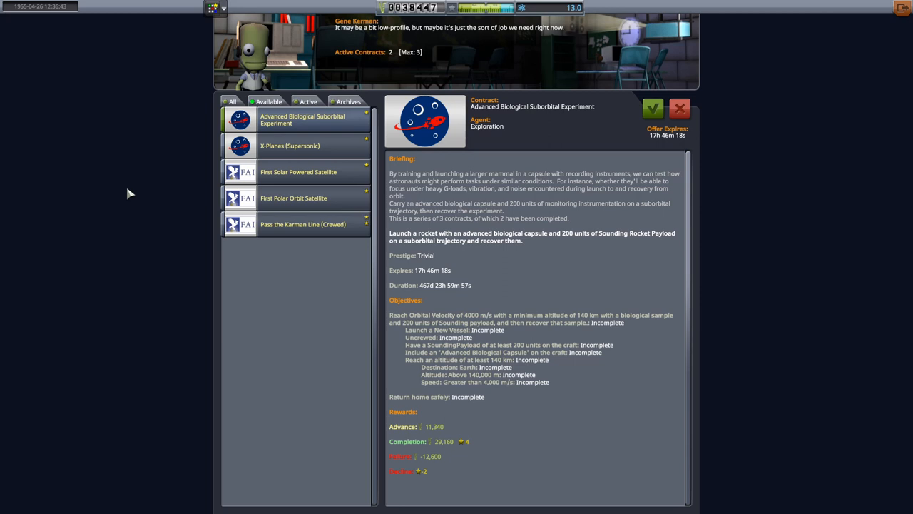
mouse_move(654, 108)
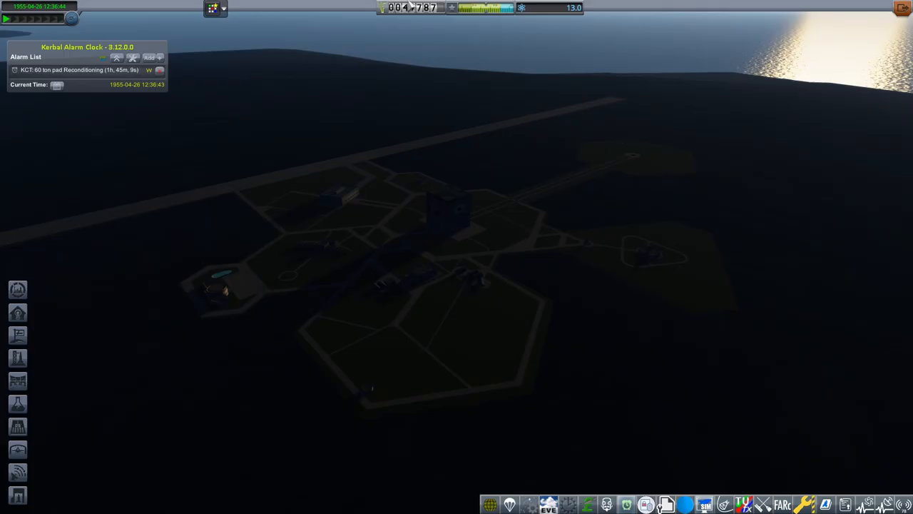
mouse_move(485, 202)
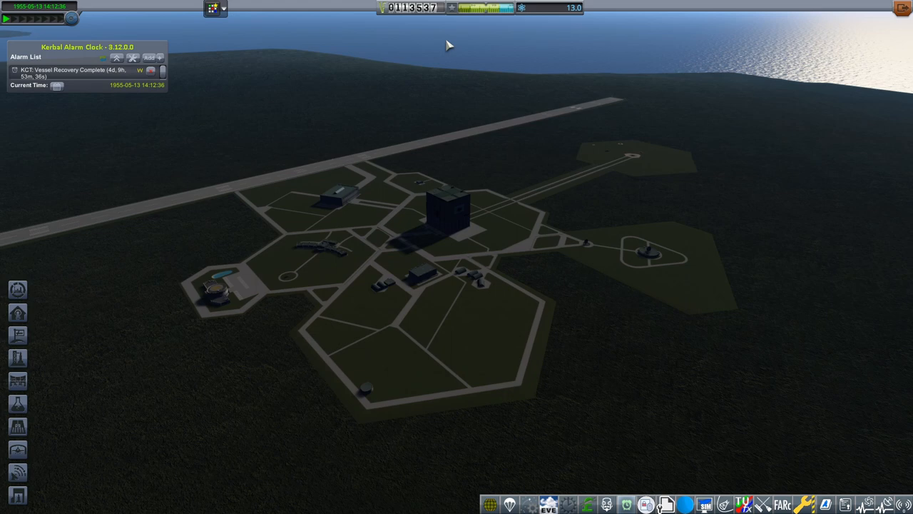
mouse_move(476, 171)
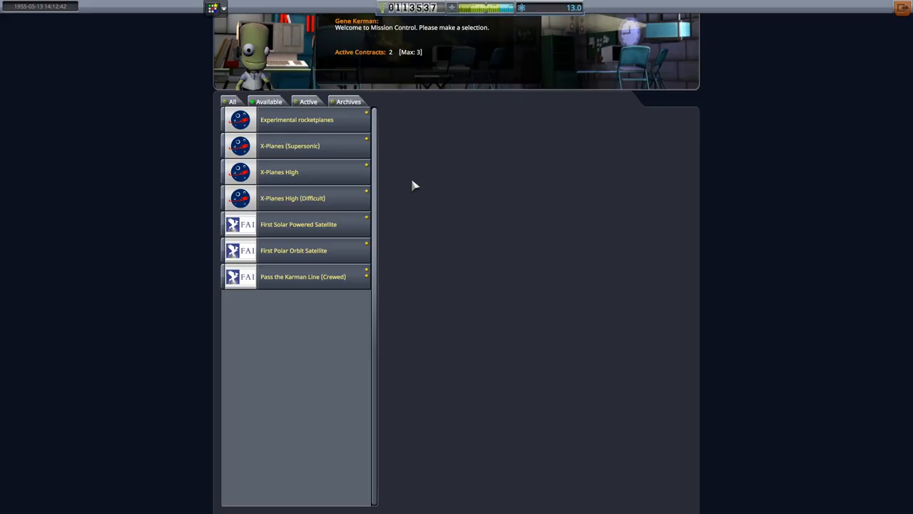
Exit Mission Control and bring up the KCT build list at the Space Center.
left_click(289, 145)
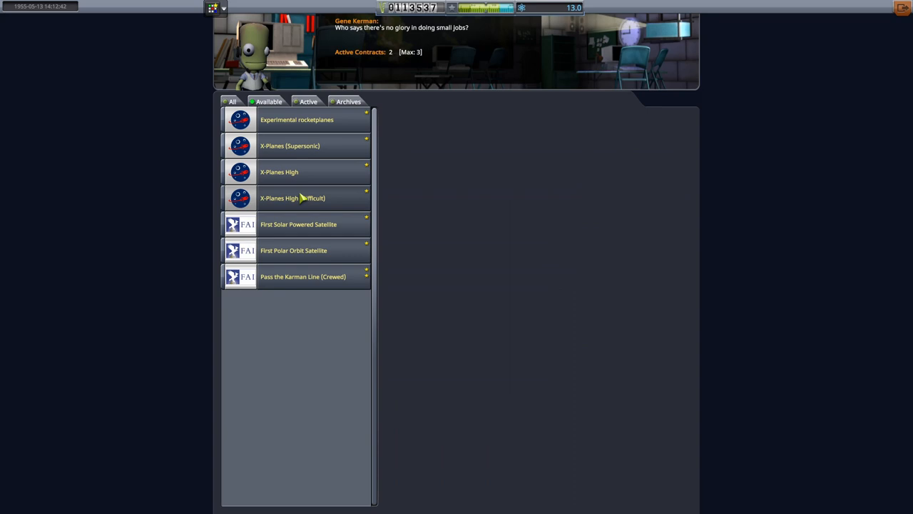
left_click(292, 197)
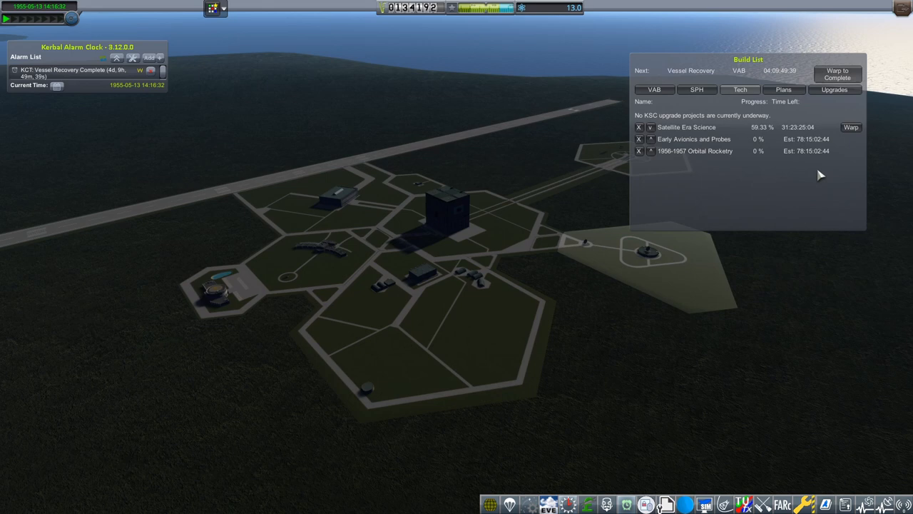
Warp to Complete so the vessel recovery and Satellite Era Science research finish.
left_click(834, 89)
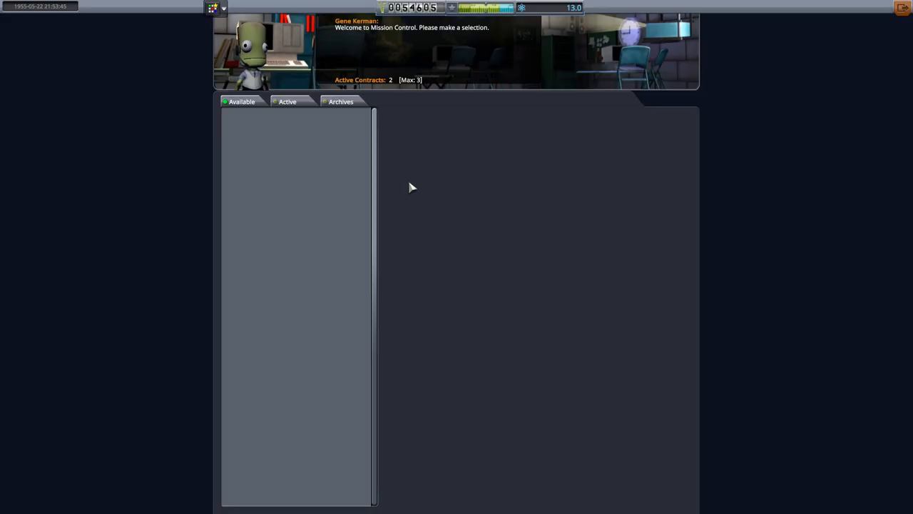
Review the X-Planes altitude contracts and accept the experimental rocketplane flight to 28 km.
left_click(243, 101)
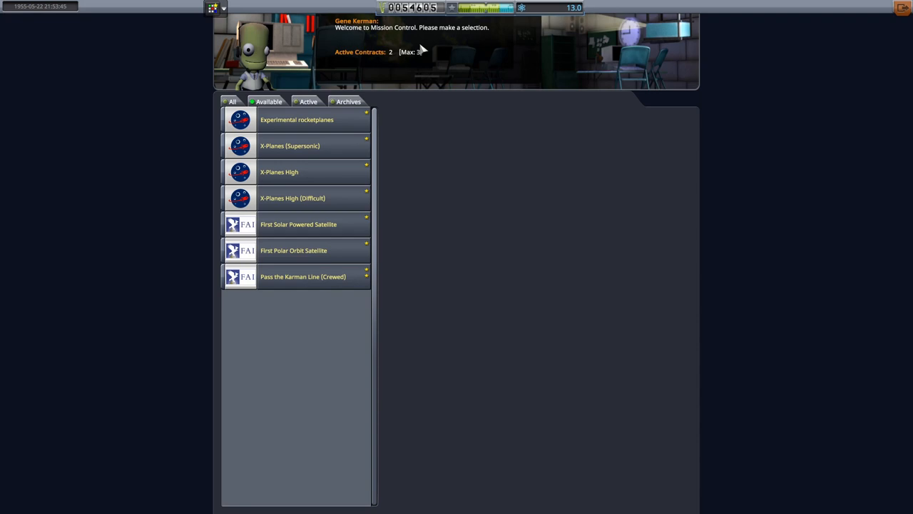
left_click(297, 120)
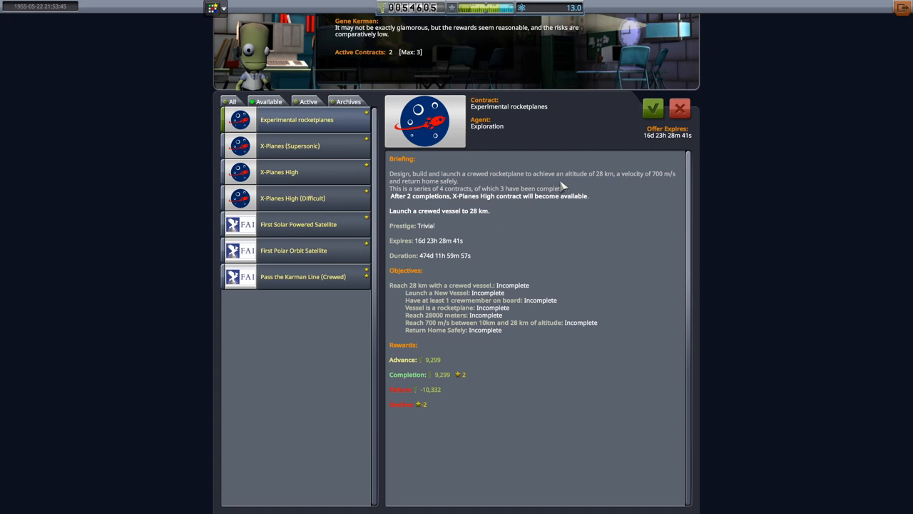
left_click(293, 197)
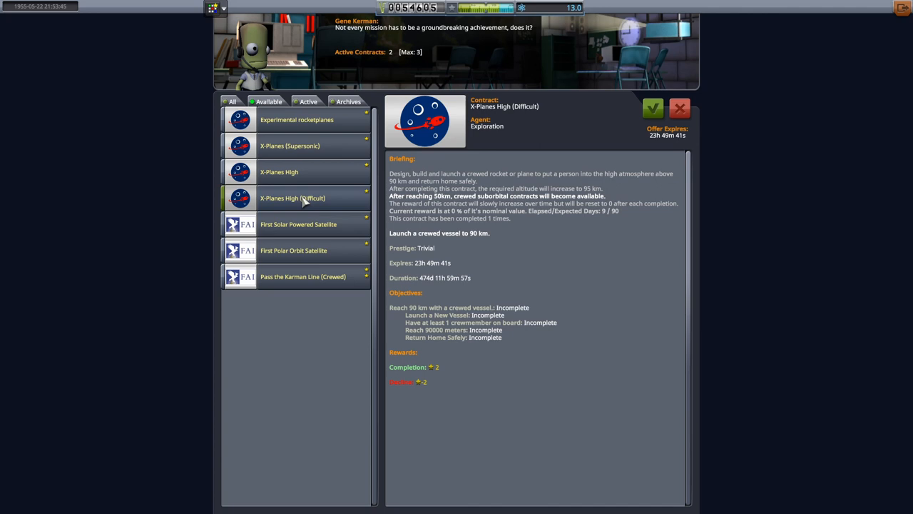
left_click(280, 171)
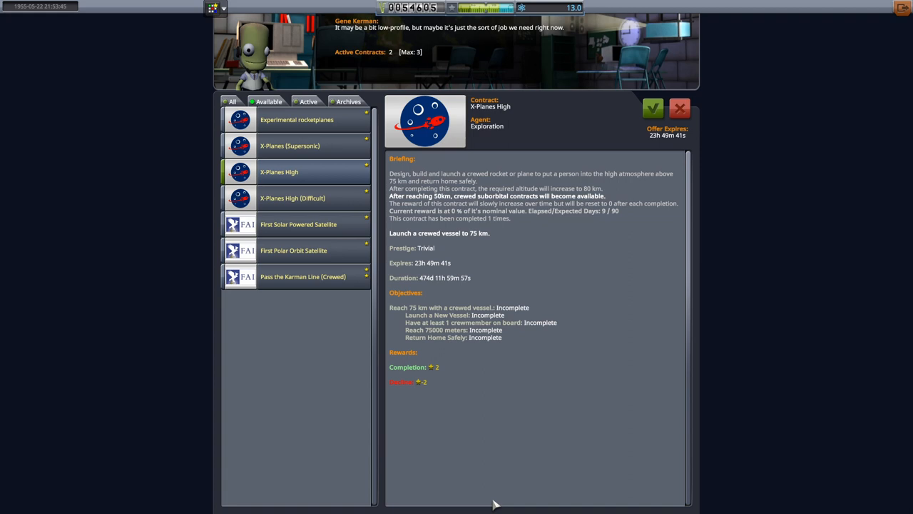
left_click(289, 146)
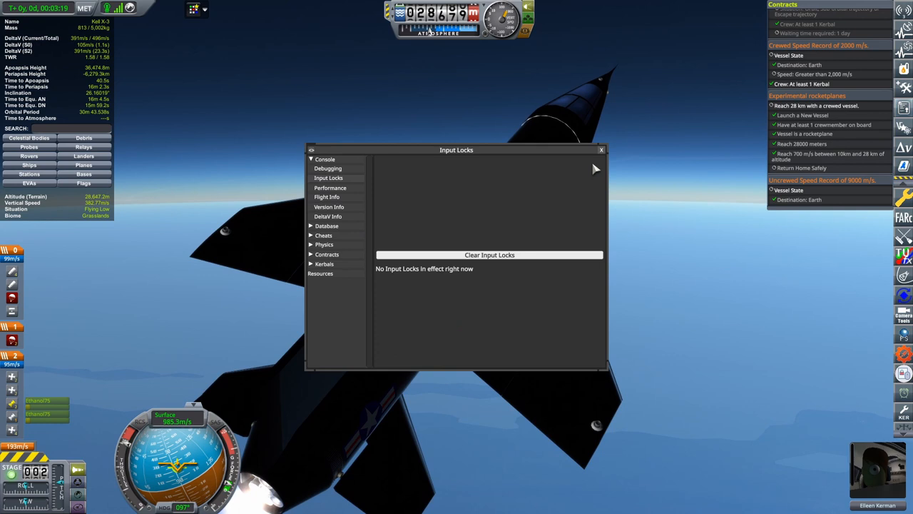
Close the Input Locks debug window while the rocketplane climbs toward 28 km.
left_click(603, 150)
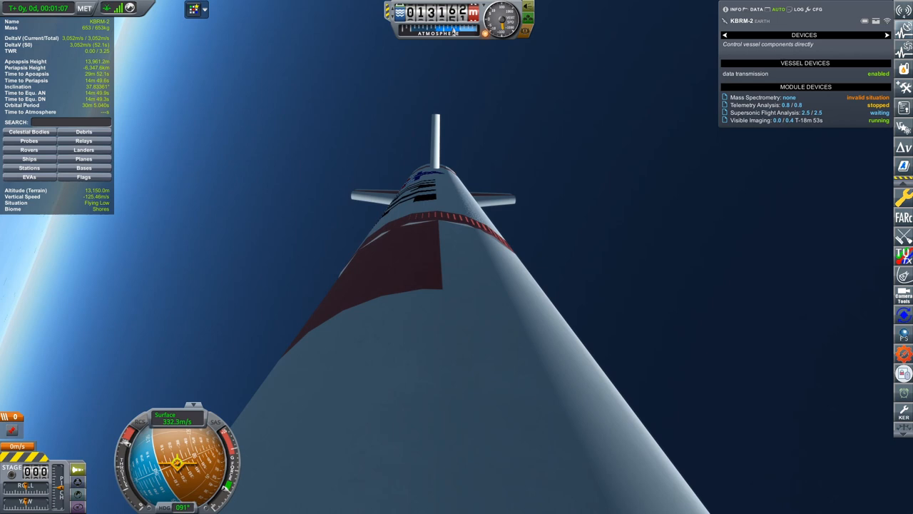
Show the sounding rocket's science devices panel to check which experiments are running.
left_click(903, 293)
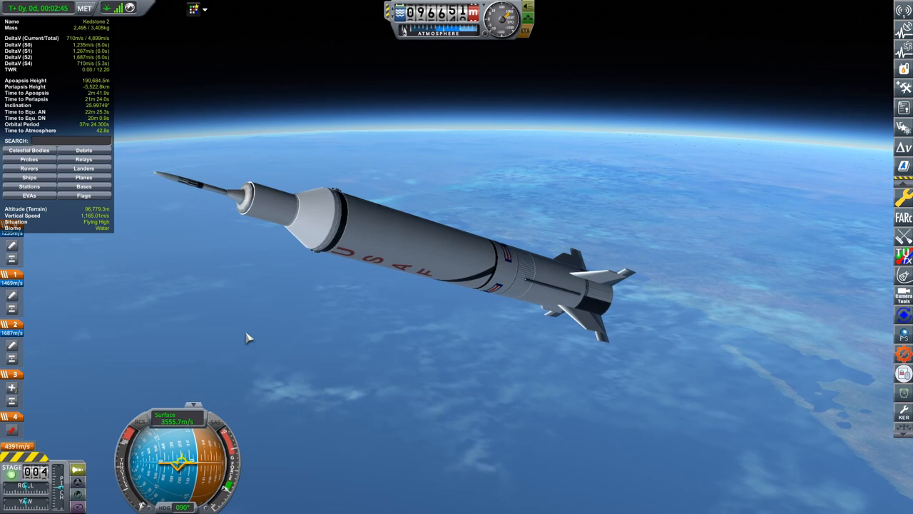
Stage the USAF rocket during ascent toward an apoapsis above the atmosphere.
key("space")
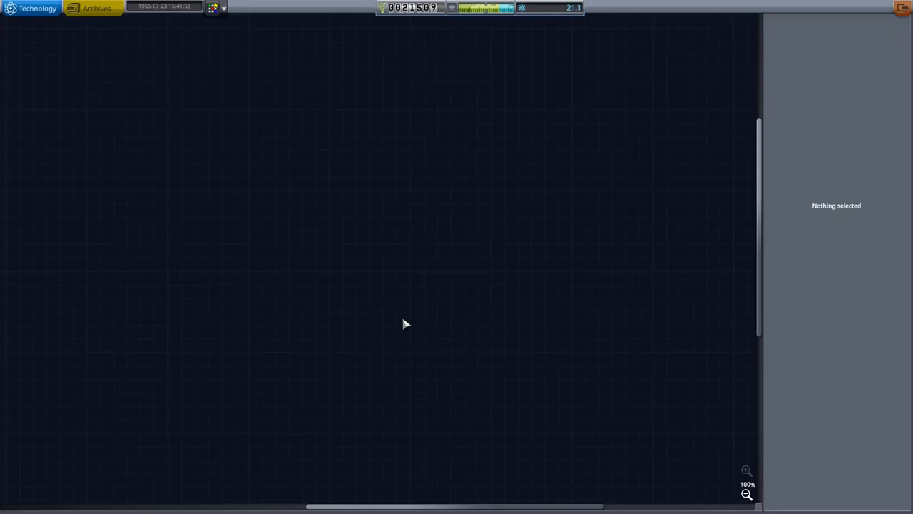
Open the Kedstone 2 rocket's avionics configuration in the assembly building.
left_click(746, 494)
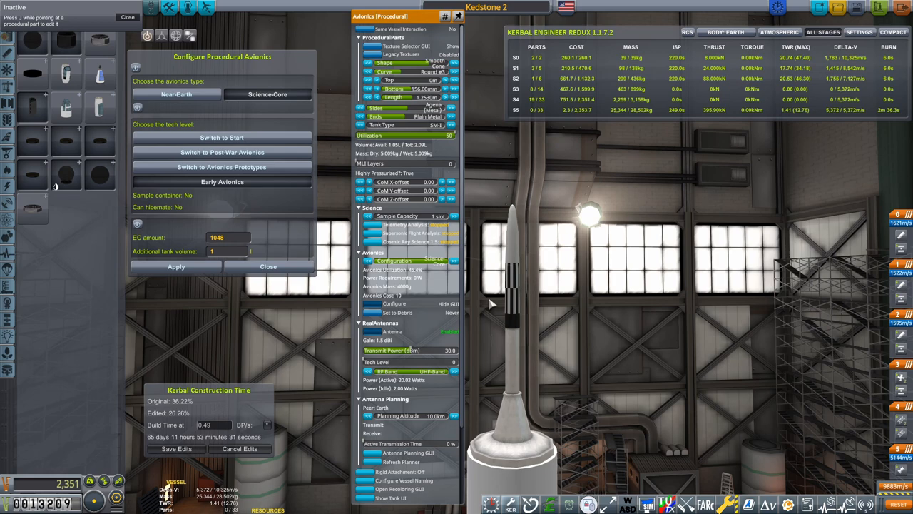
Confirm the tooling purchase for the Redstone rocket's procedural avionics unit.
scroll("down", 3)
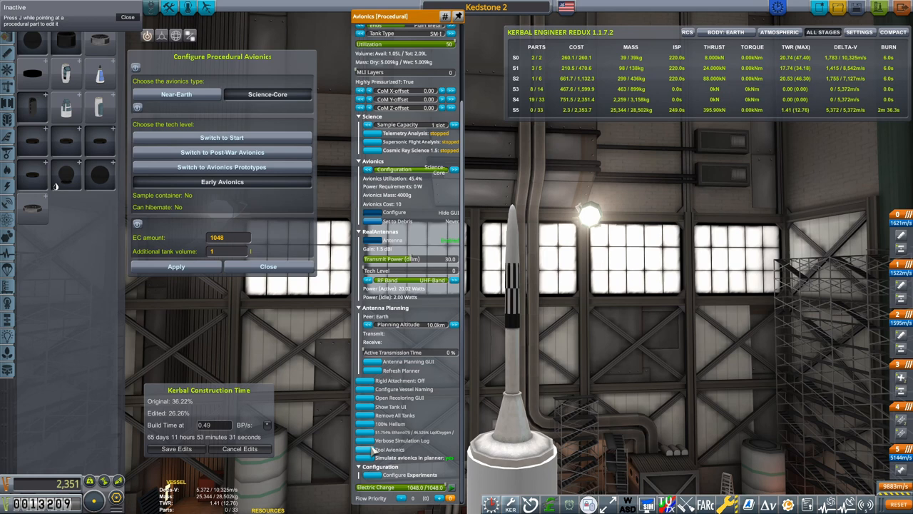
mouse_move(511, 385)
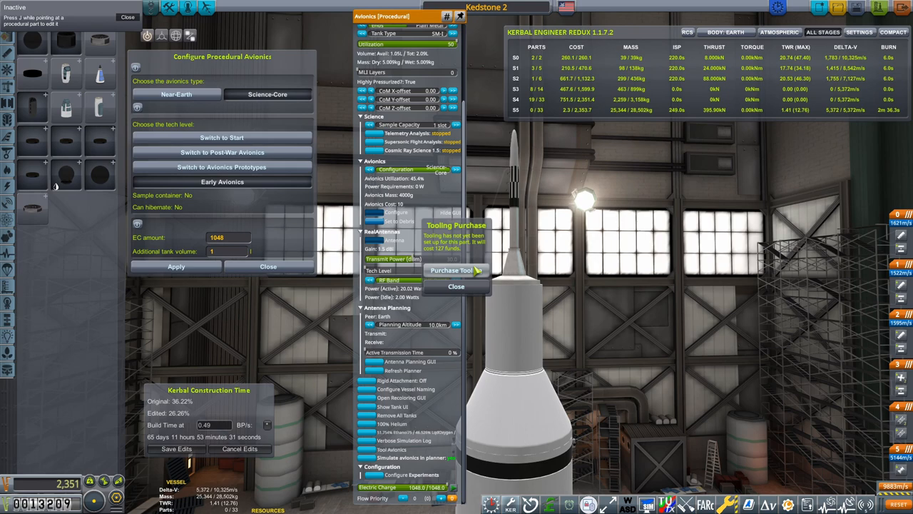
left_click(451, 270)
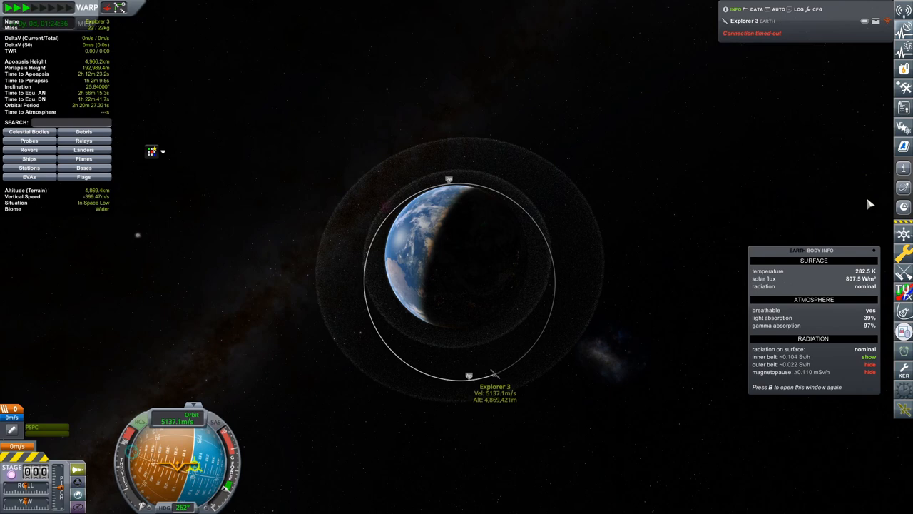
left_click(756, 8)
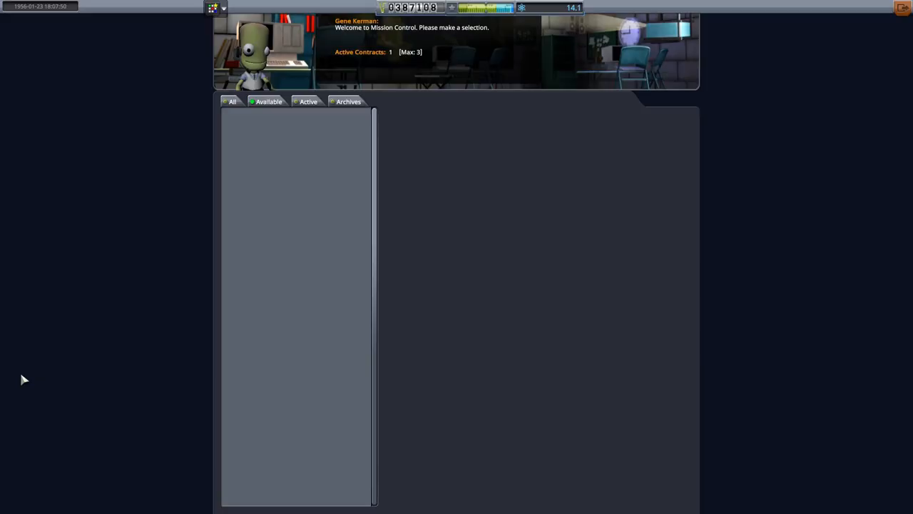
Browse the biological suborbital, solar satellite, polar orbit, lunar orbiter and lunar flyby offers, then leave Mission Control.
left_click(308, 101)
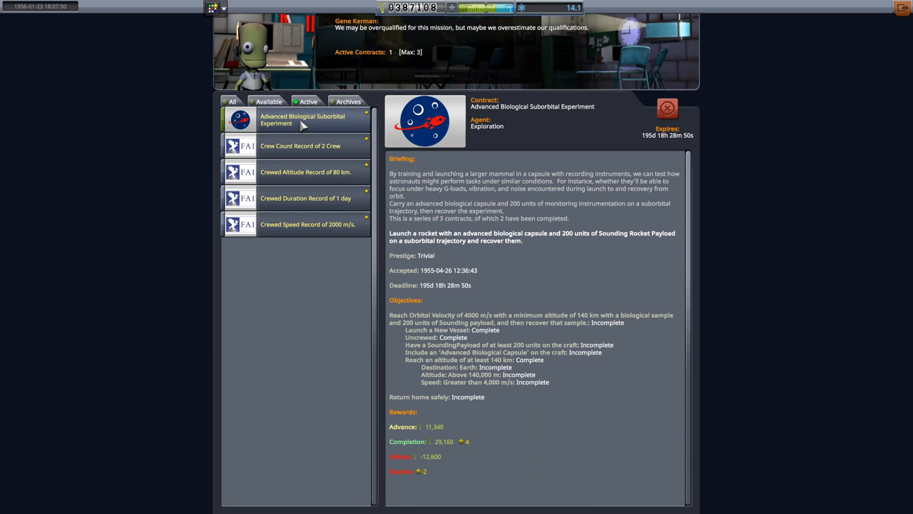
mouse_move(745, 188)
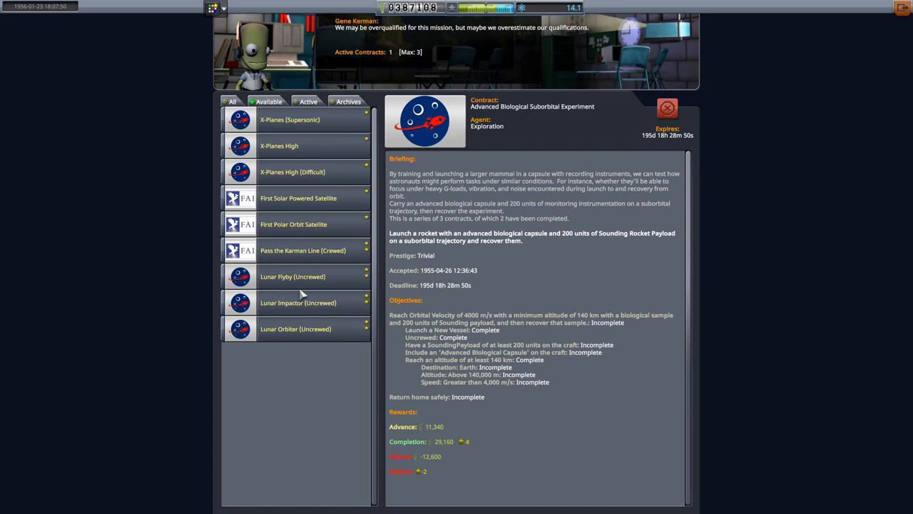
left_click(298, 197)
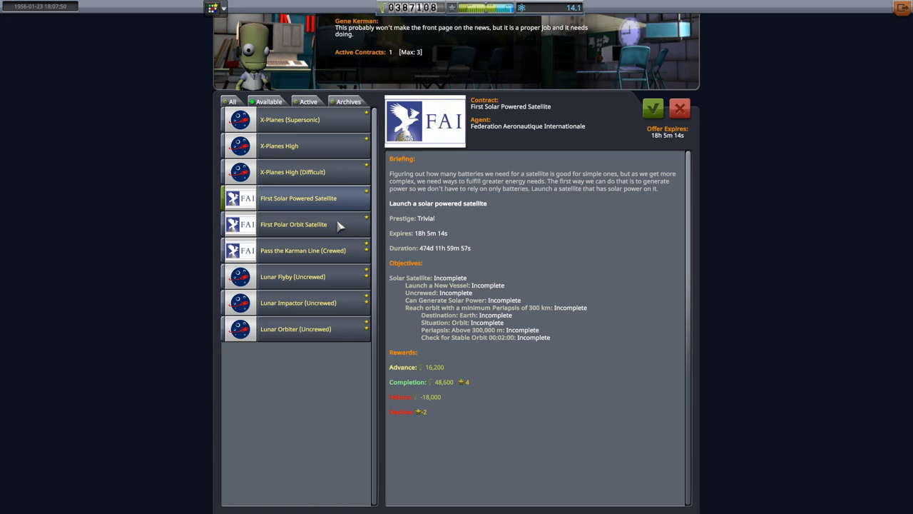
left_click(294, 224)
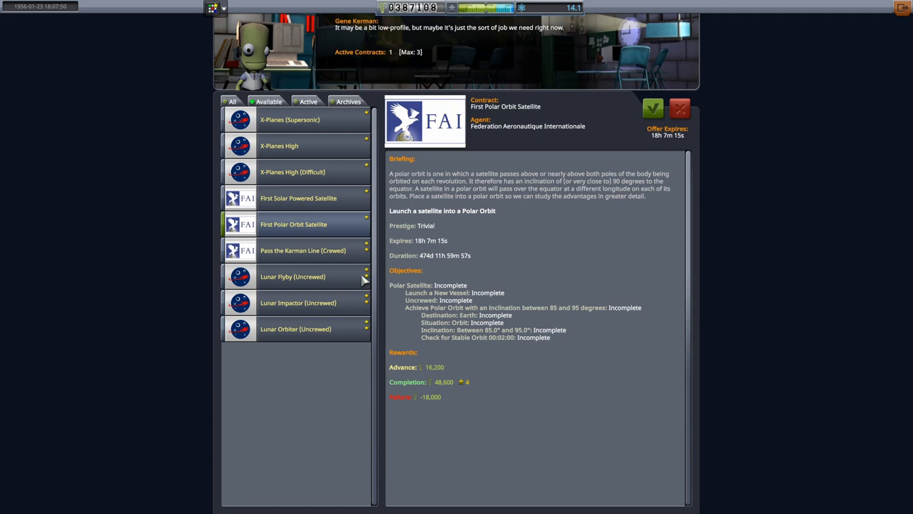
mouse_move(319, 279)
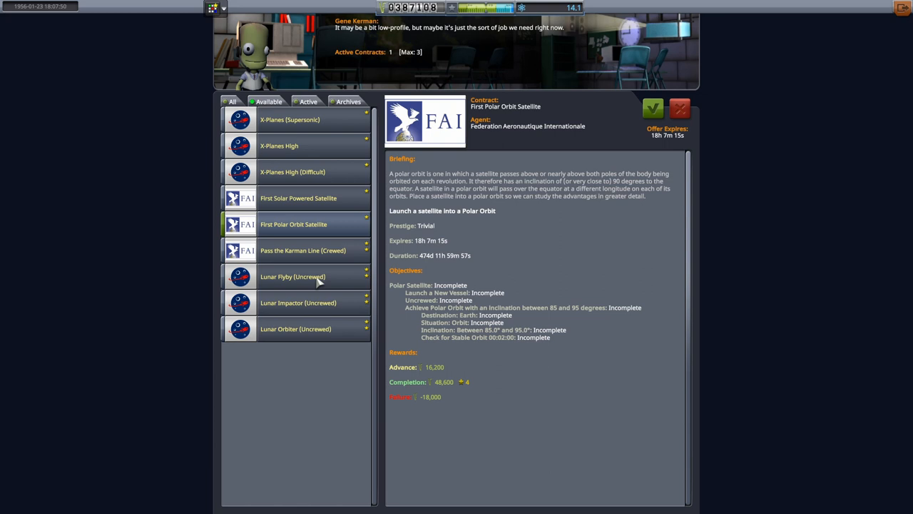
left_click(296, 328)
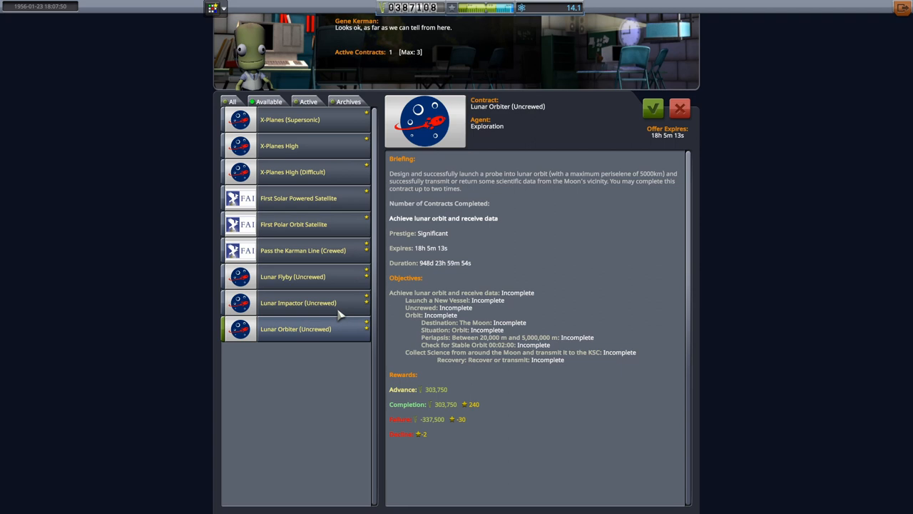
left_click(293, 277)
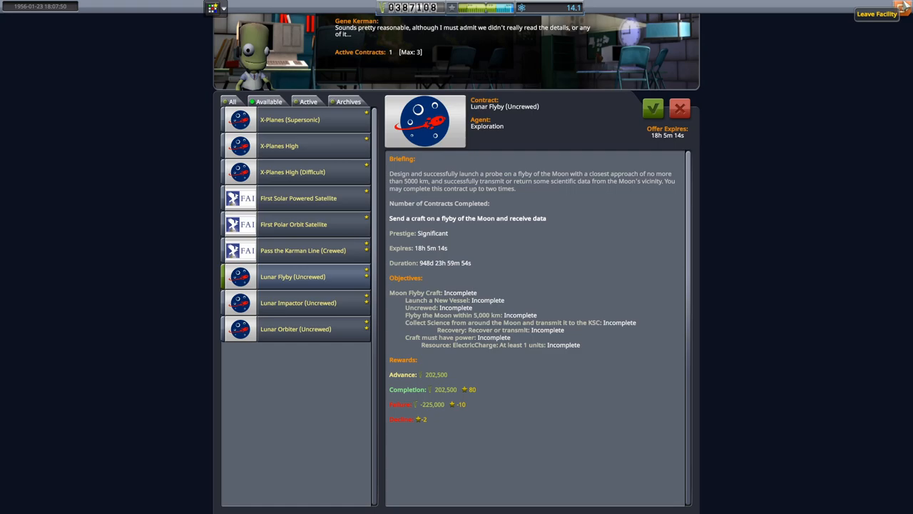
left_click(876, 15)
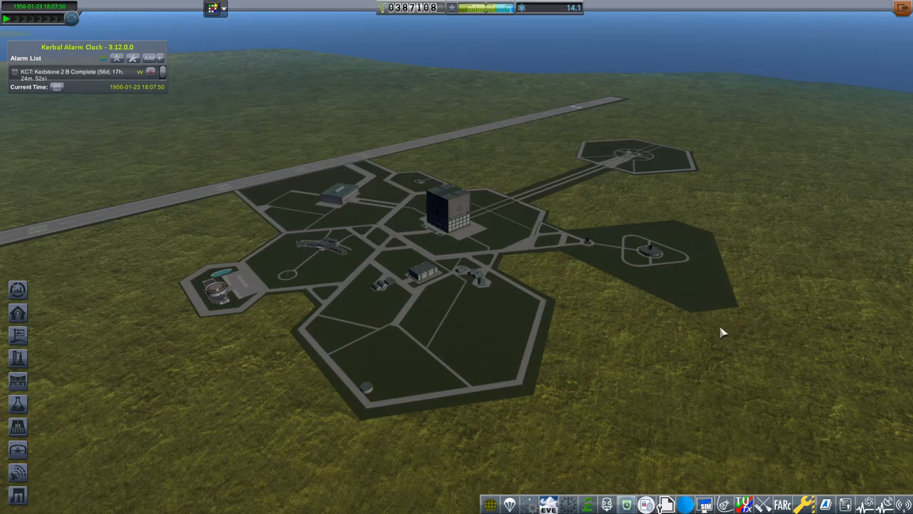
mouse_move(17, 313)
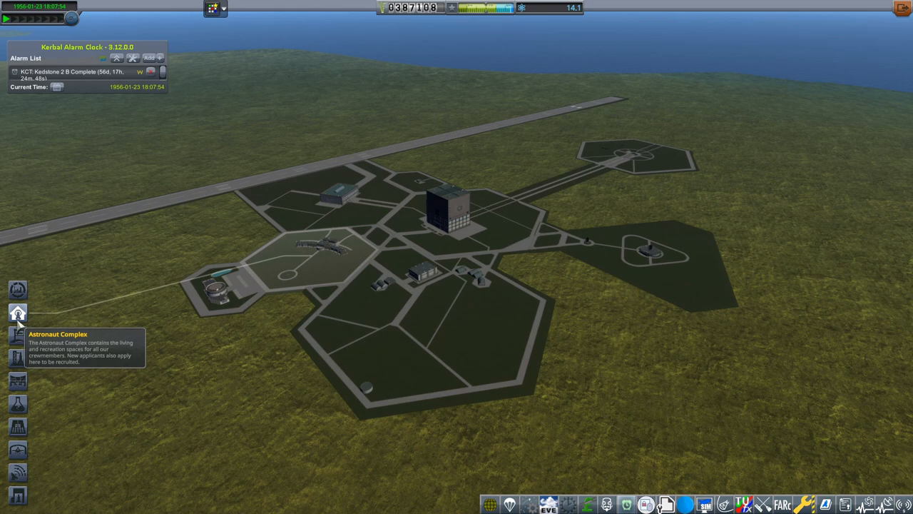
mouse_move(416, 100)
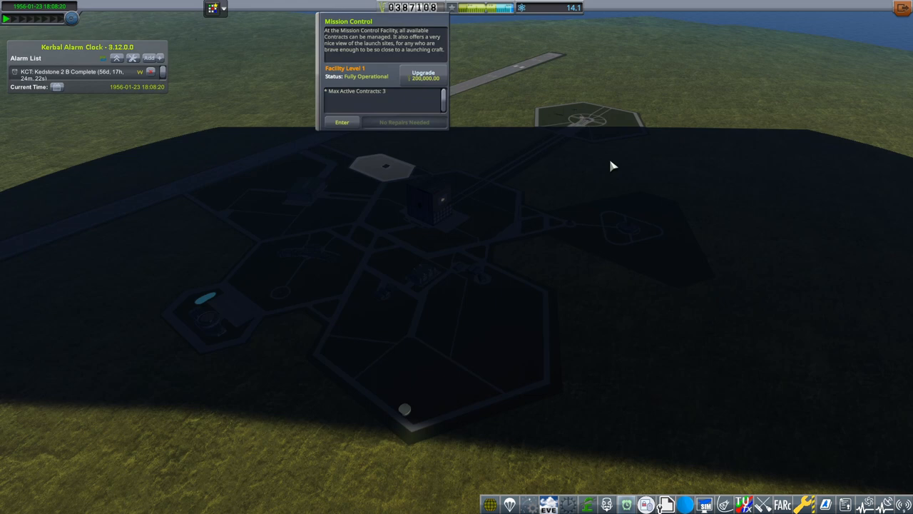
left_click(628, 227)
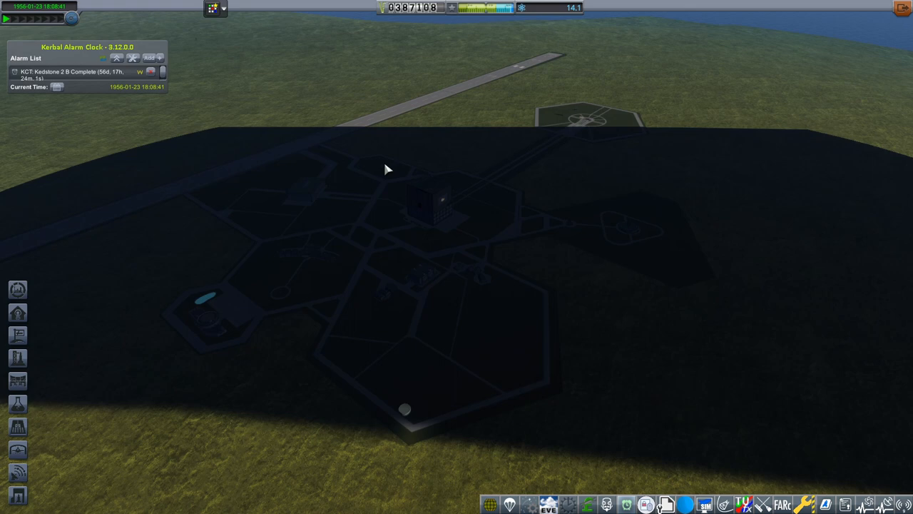
mouse_move(830, 201)
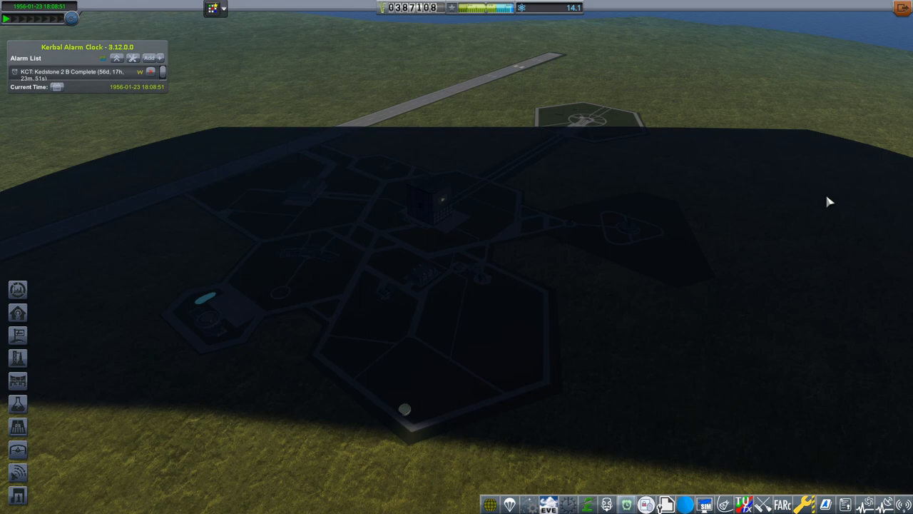
mouse_move(679, 327)
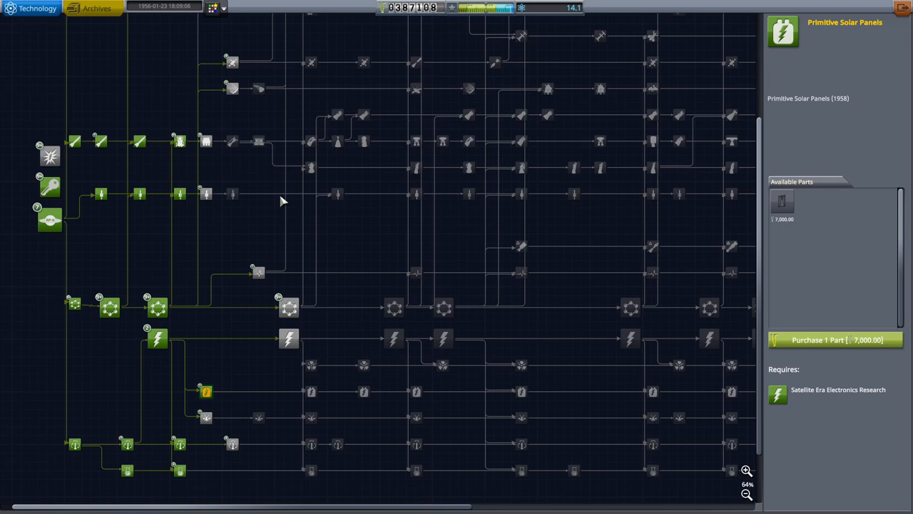
mouse_move(217, 431)
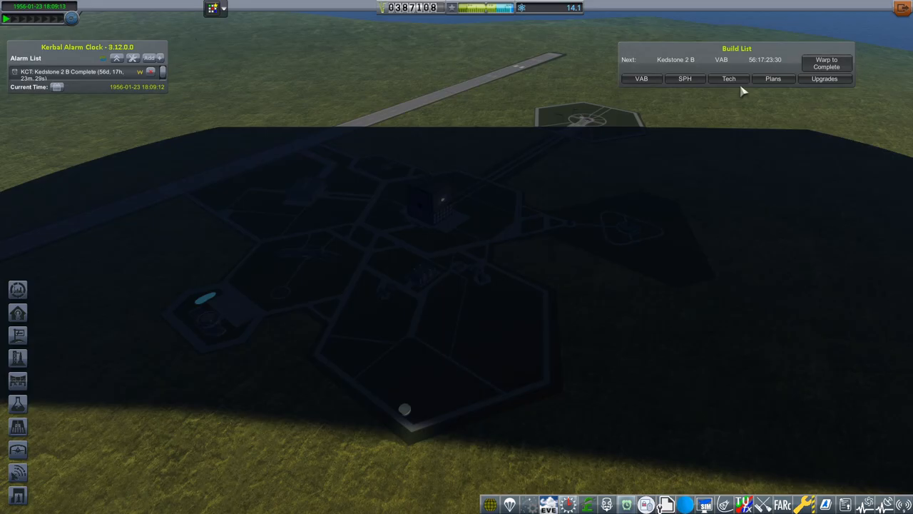
mouse_move(641, 78)
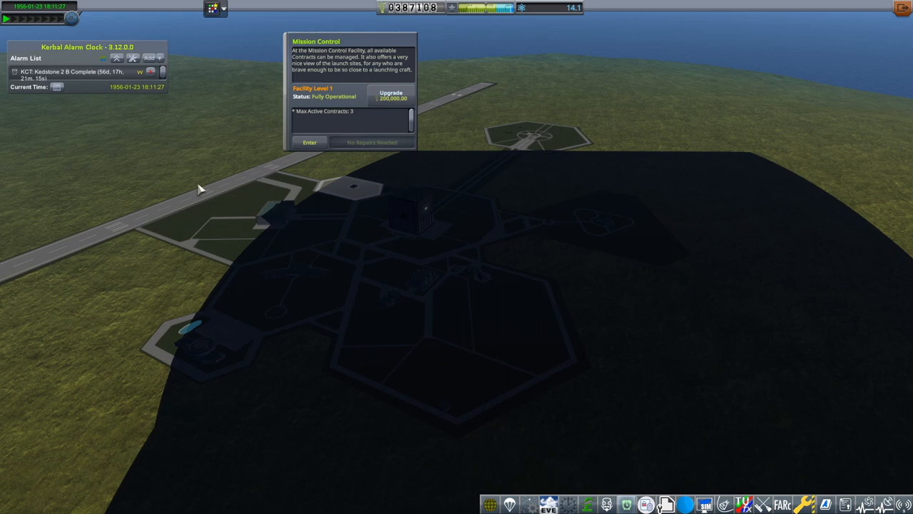
Attempt the Mission Control upgrade, dismiss the missing-tech notice and start researching Lunar Range Communications.
left_click(391, 94)
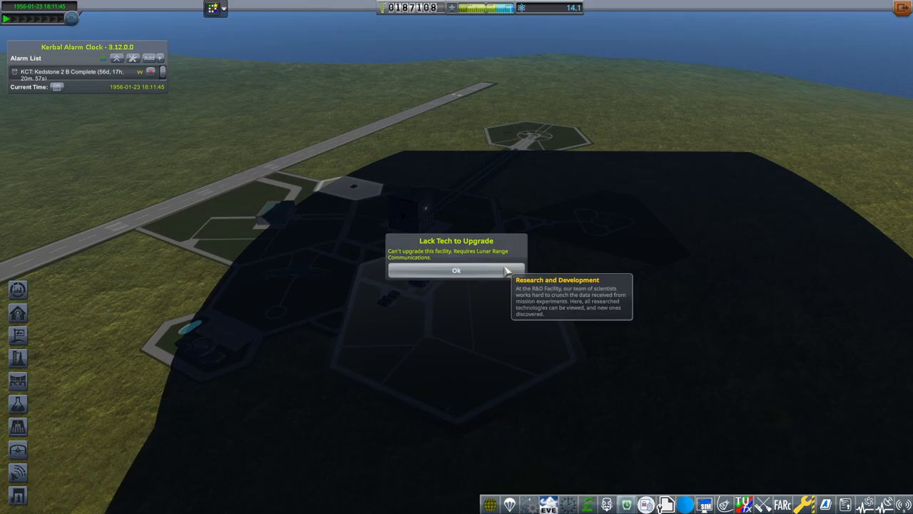
left_click(457, 269)
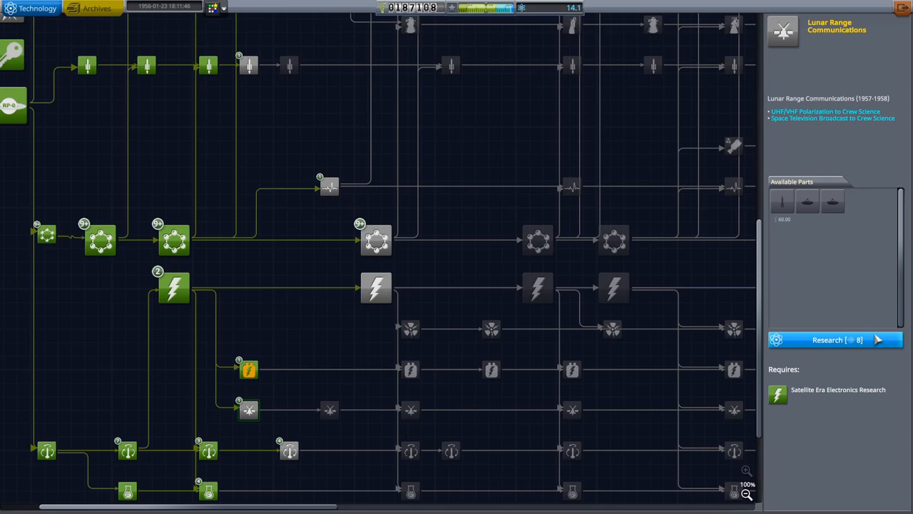
left_click(97, 9)
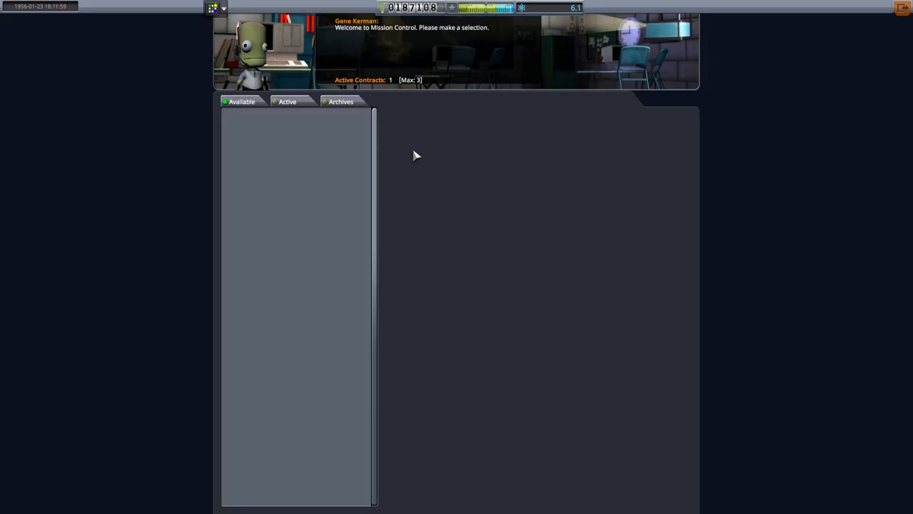
Accept the Lunar Flyby (Uncrewed) and First Polar Orbit Satellite contracts from the Available list.
left_click(241, 101)
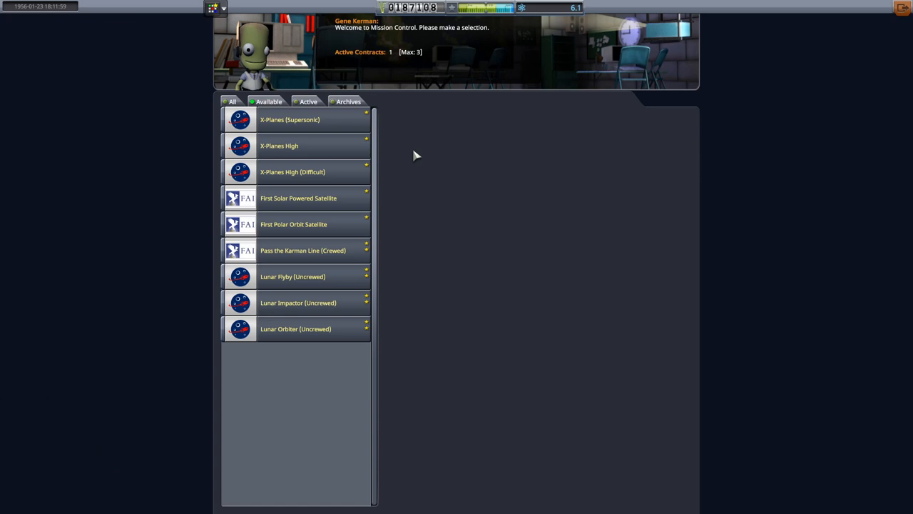
left_click(292, 277)
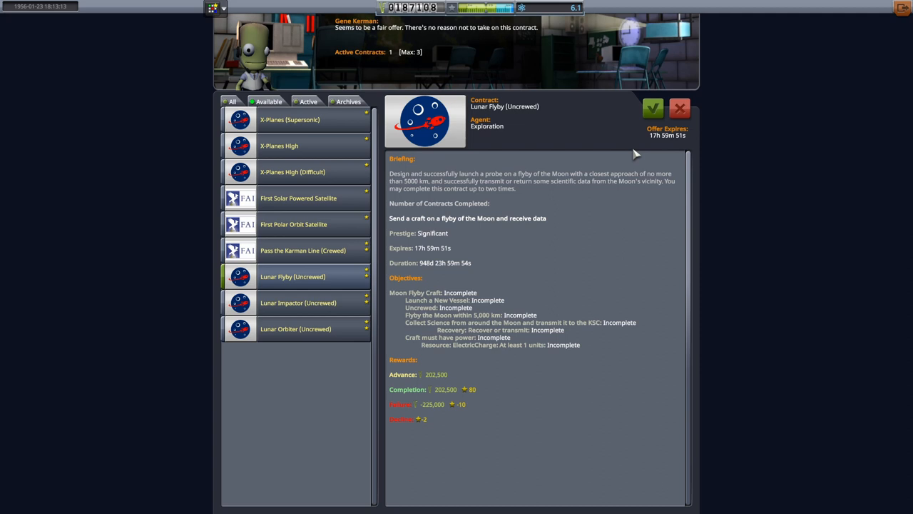
left_click(652, 108)
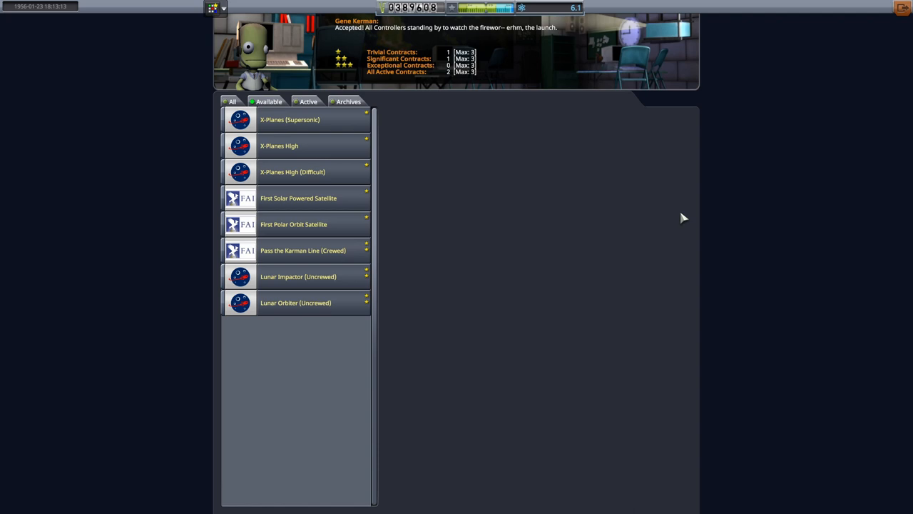
left_click(294, 224)
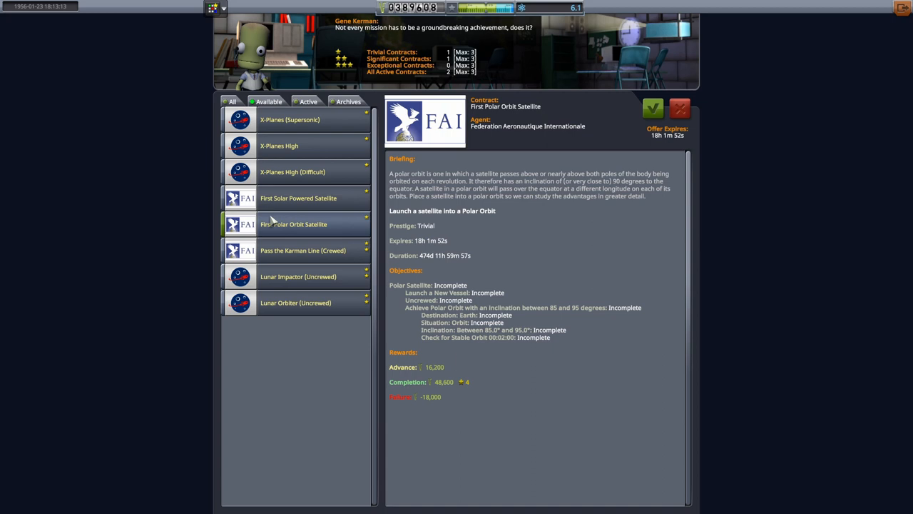
left_click(654, 108)
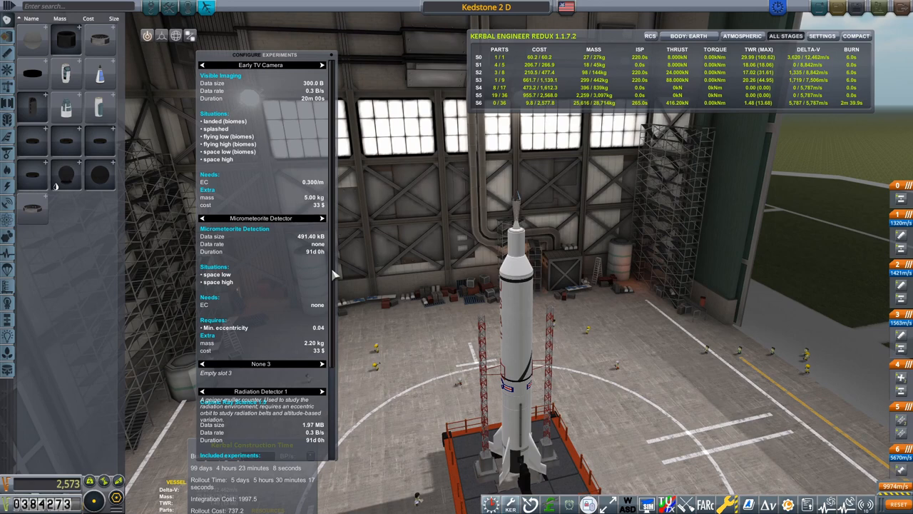
Zoom on the Kedstone 2 D rocket while reviewing its experiments.
scroll("down", 3)
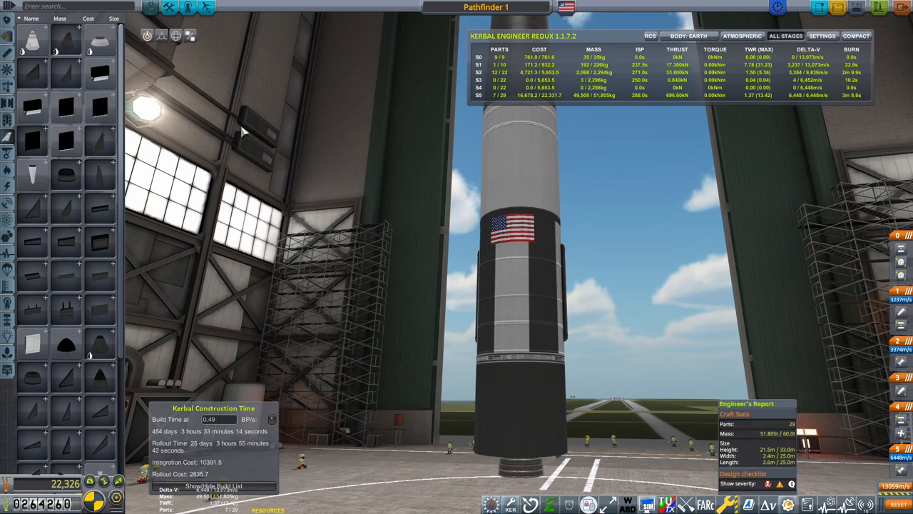
Select the Offset gizmo to adjust a part on Pathfinder 1.
left_click(163, 35)
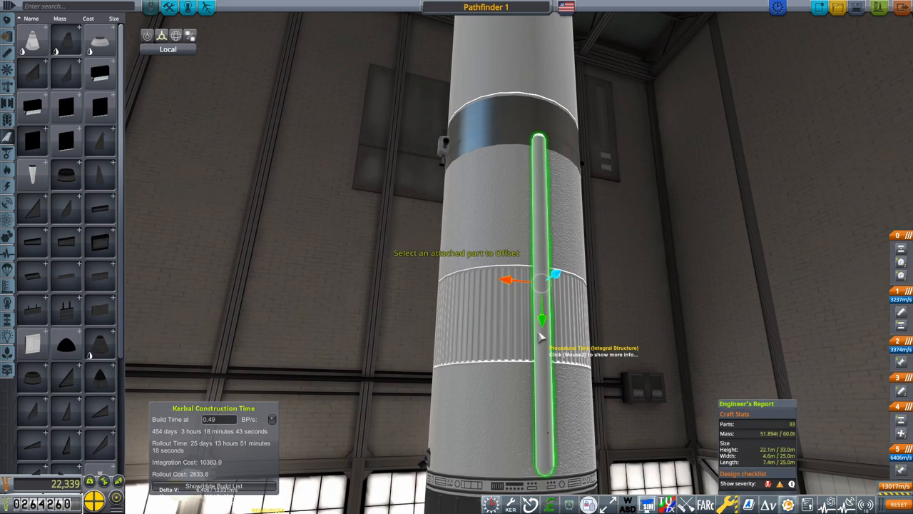
Zoom the view while adjusting the side-mounted part's position on the Pathfinder 1 tank.
scroll("down", 3)
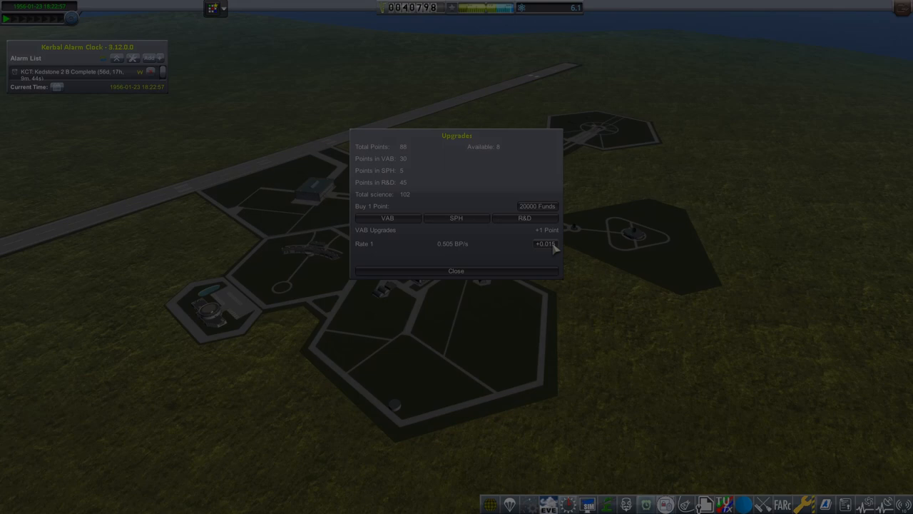
left_click(525, 217)
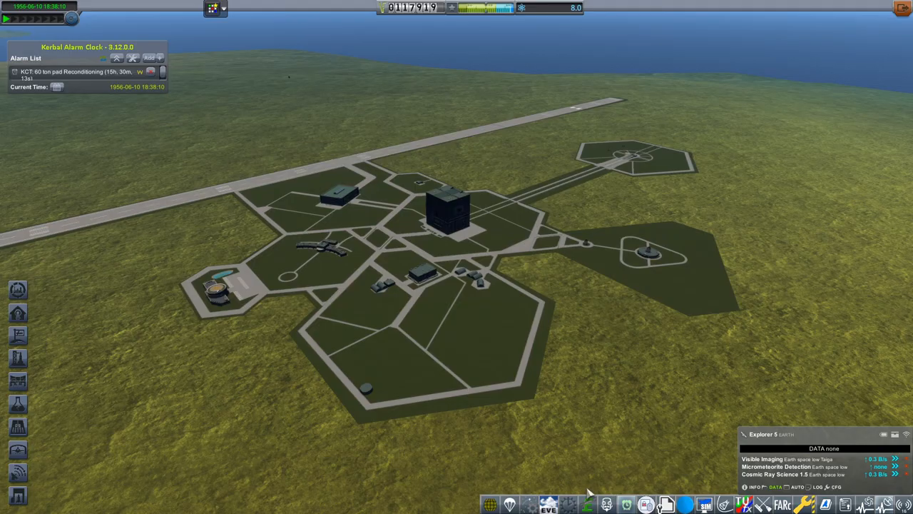
mouse_move(636, 293)
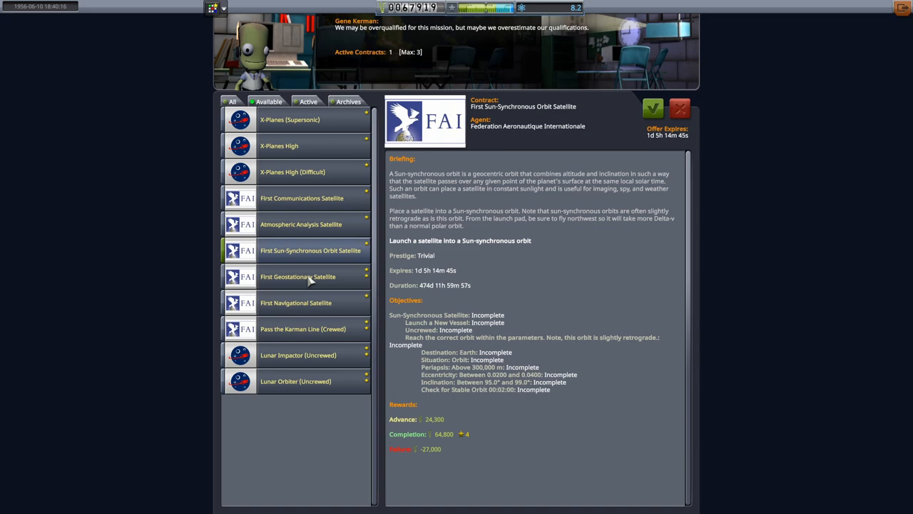
Browse the atmospheric analysis, navigational satellite, lunar impactor and Lunar Orbiter (Uncrewed) contract briefings.
left_click(301, 224)
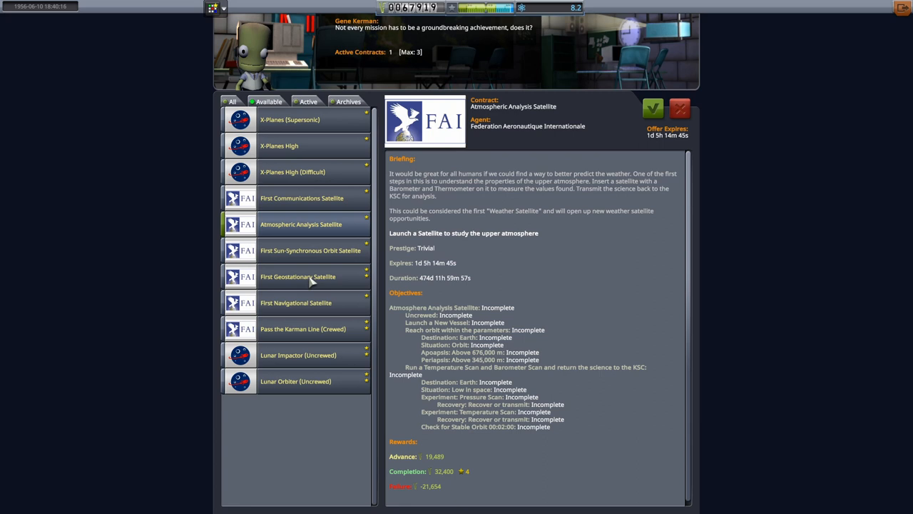
left_click(295, 303)
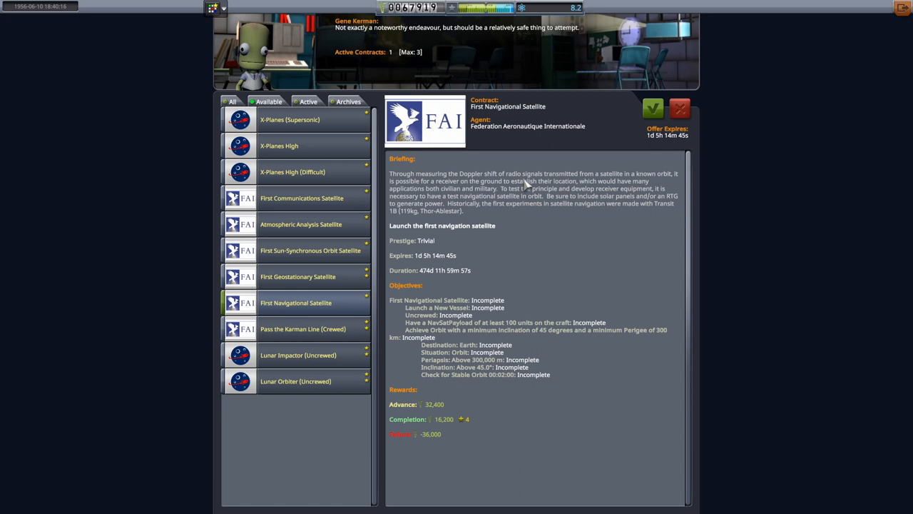
left_click(297, 277)
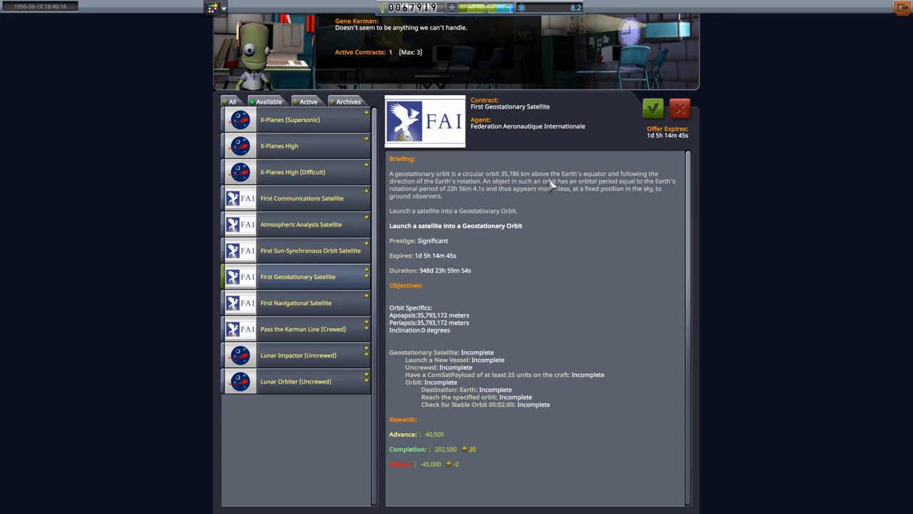
left_click(299, 354)
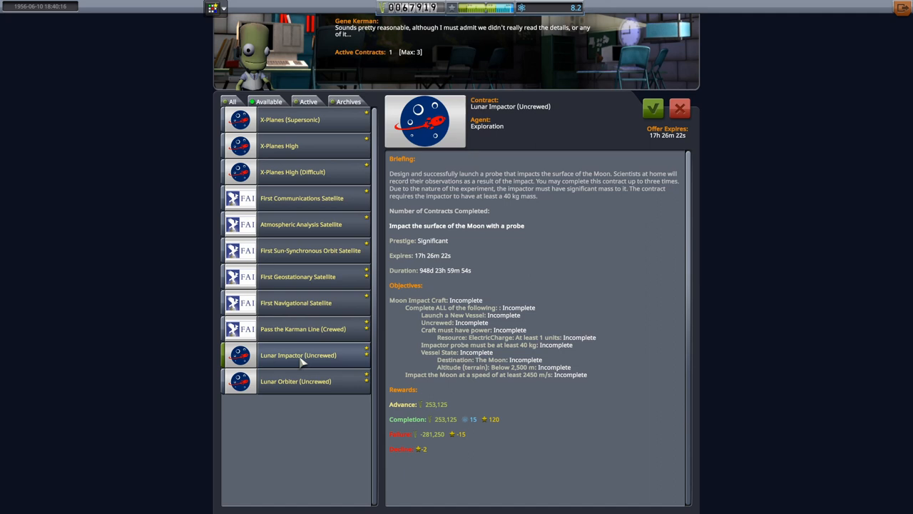
left_click(295, 381)
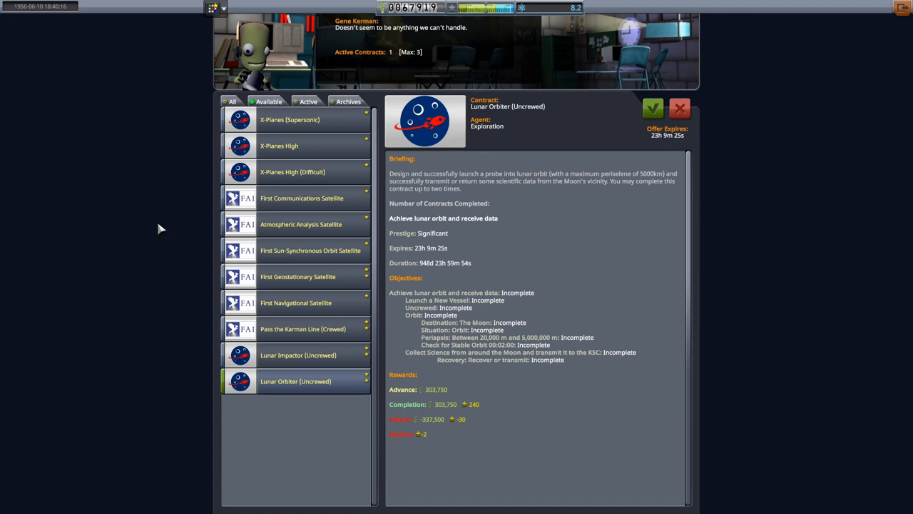
mouse_move(471, 40)
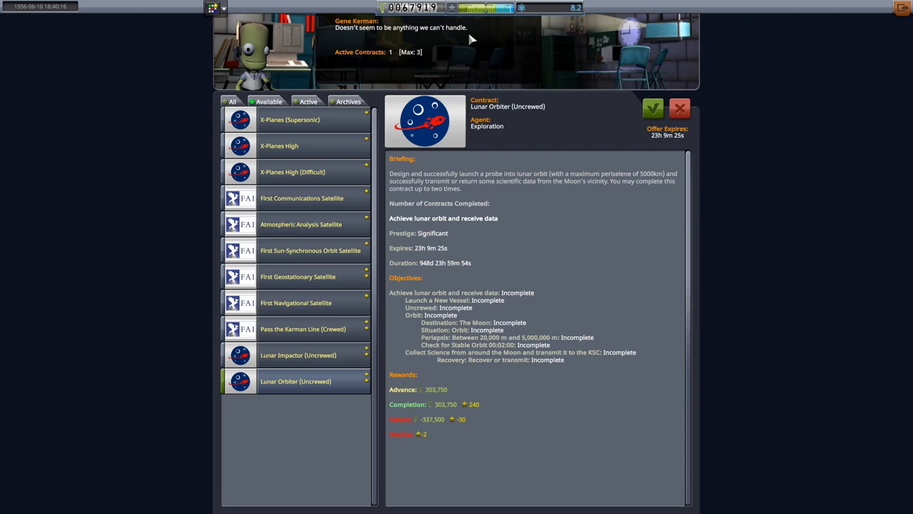
mouse_move(360, 317)
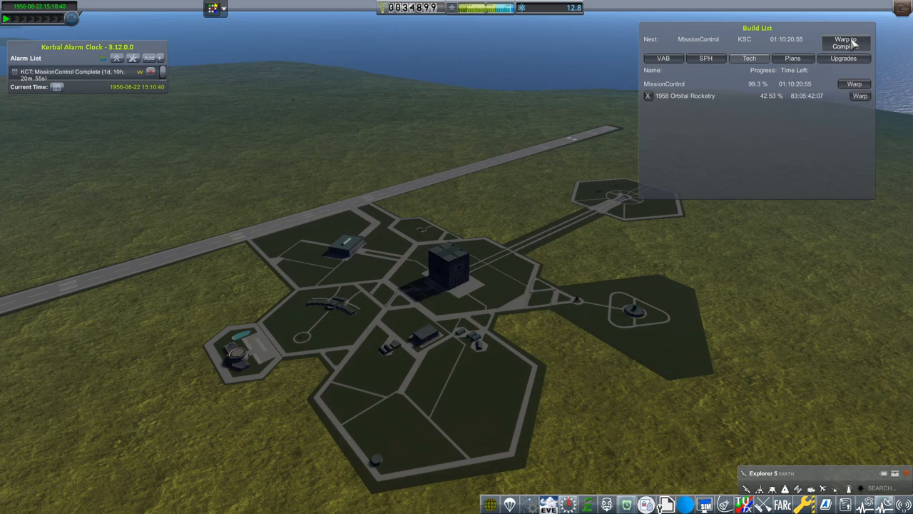
Warp time until the Mission Control building upgrade completes.
left_click(846, 43)
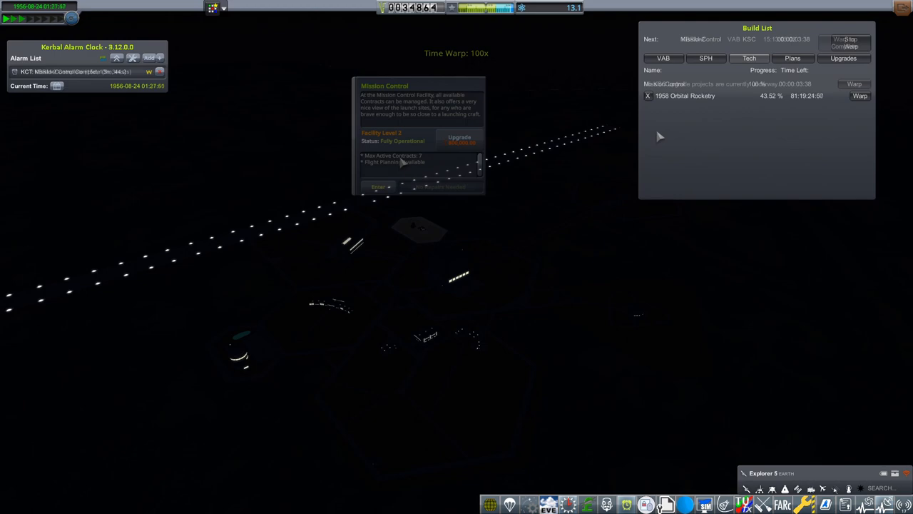
Enter Mission Control and accept the Atmospheric Analysis Satellite contract.
left_click(378, 186)
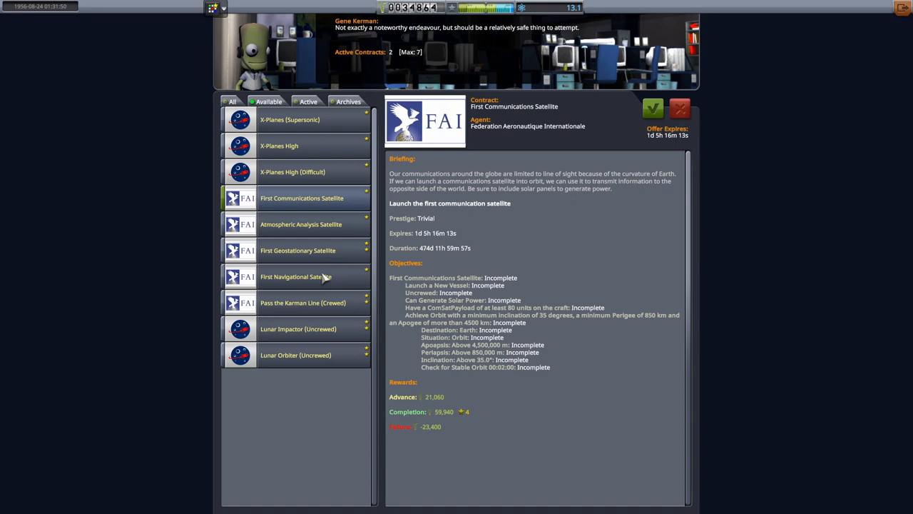
left_click(301, 224)
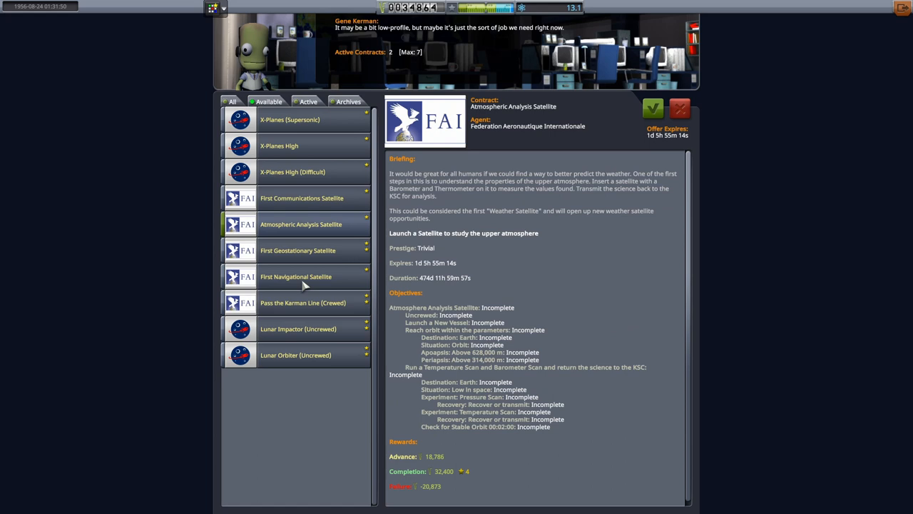
left_click(652, 108)
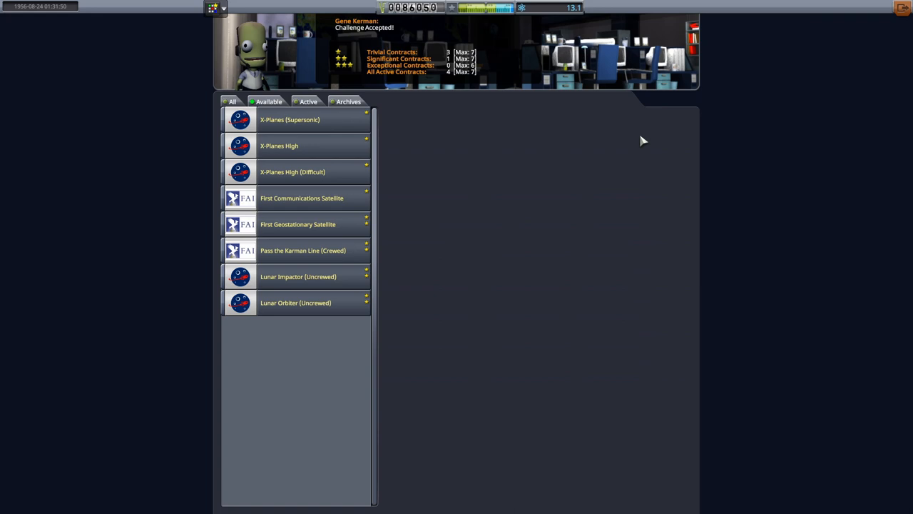
Accept the Lunar Impactor (Uncrewed) contract and review the active Lunar Flyby objectives.
left_click(297, 277)
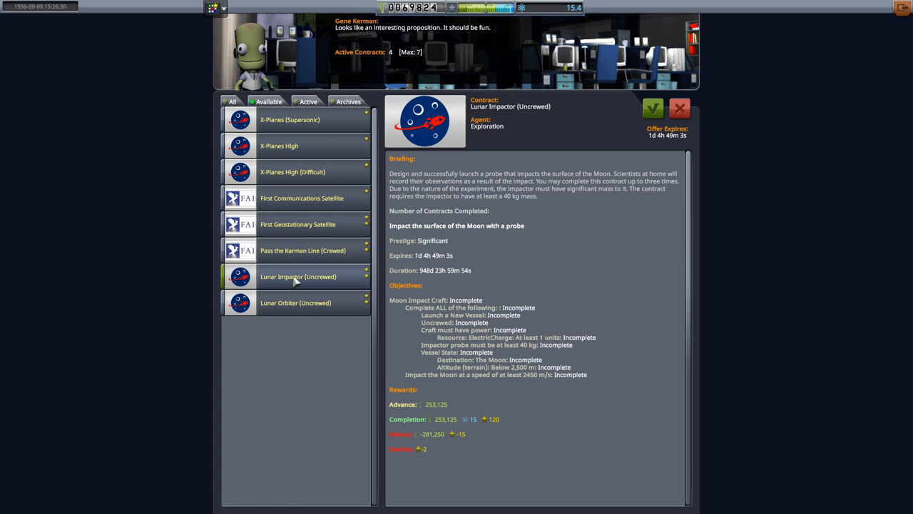
left_click(652, 108)
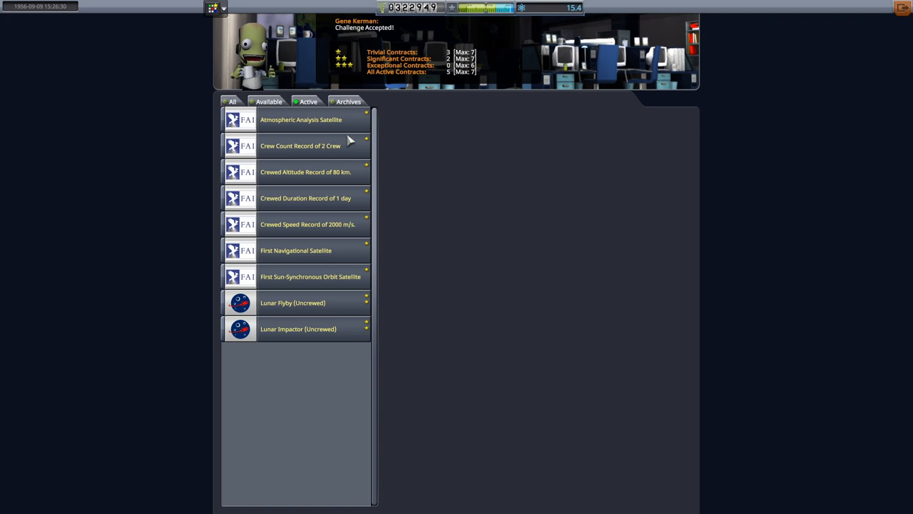
left_click(293, 303)
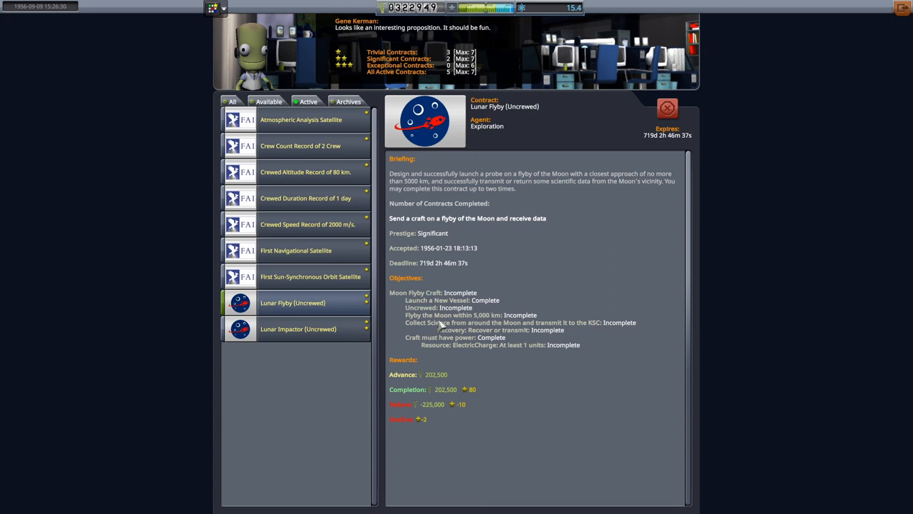
mouse_move(659, 377)
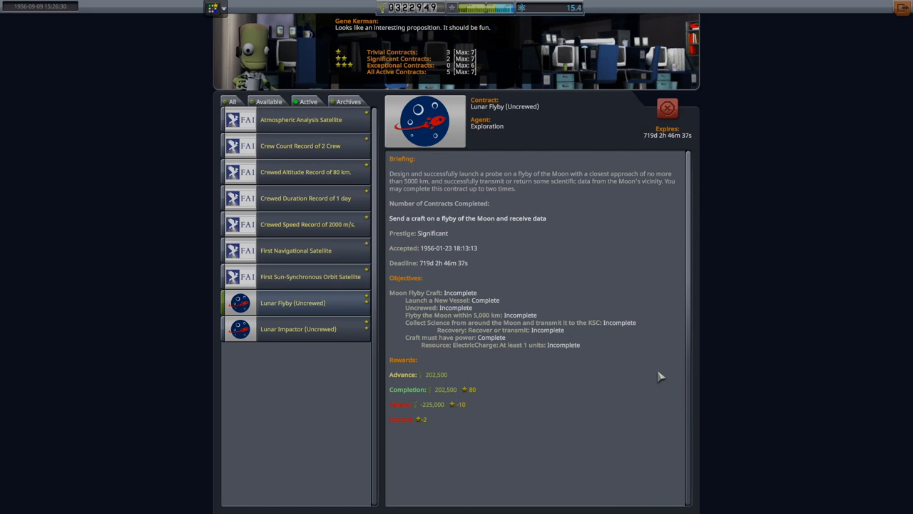